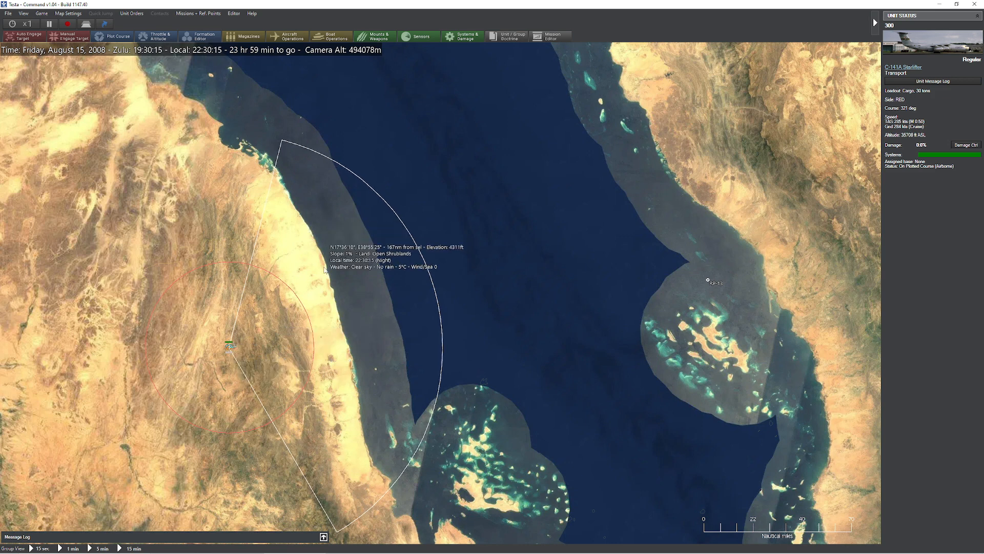
mouse_move(387, 260)
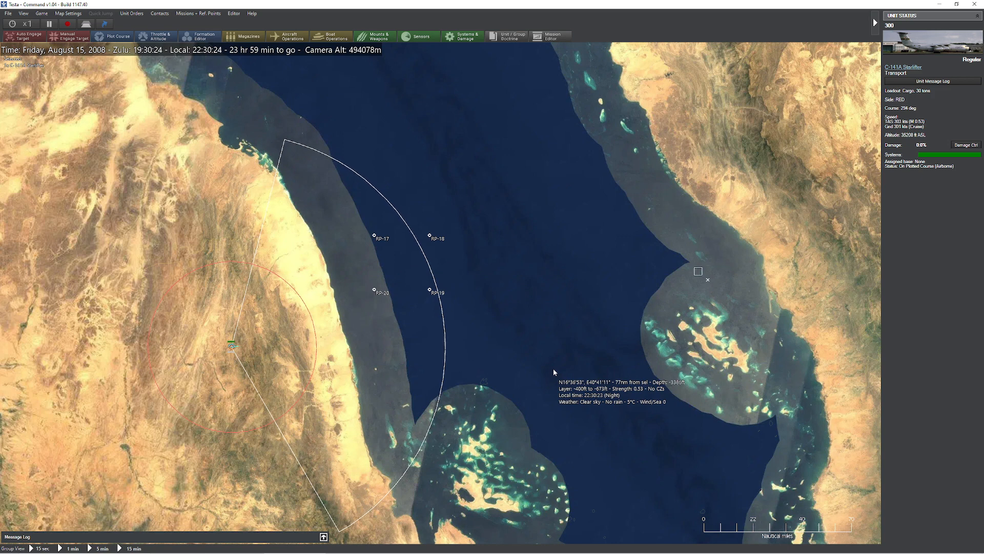
mouse_move(490, 279)
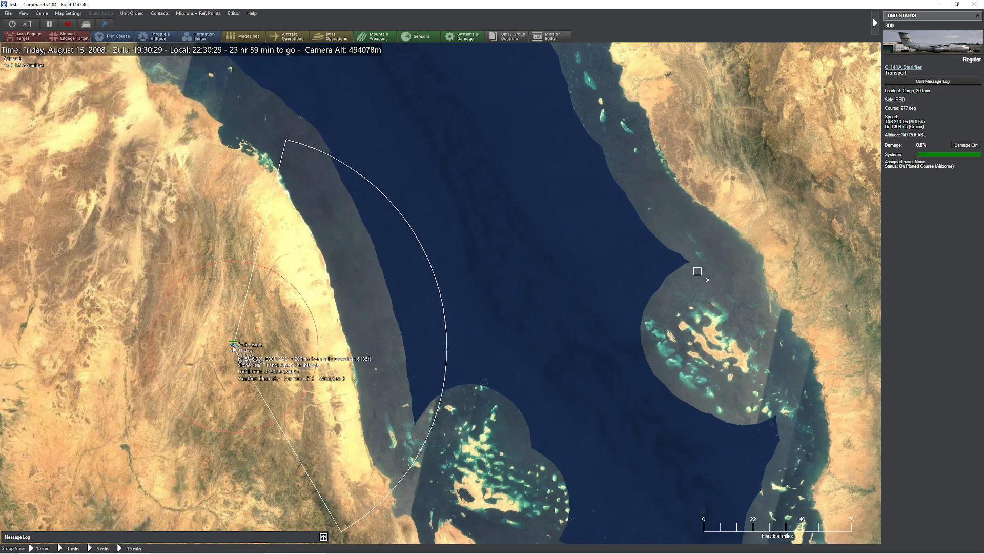
Step: Inspect detector altitude 36000, the 10 nm row and 200 altitude column, then close RadarAngleCalc
left_click(237, 345)
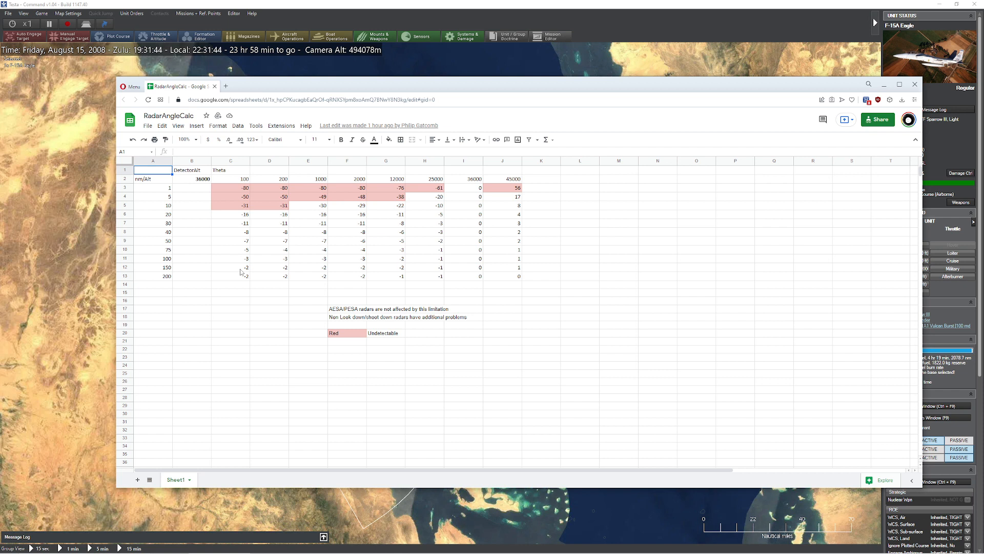
mouse_move(194, 189)
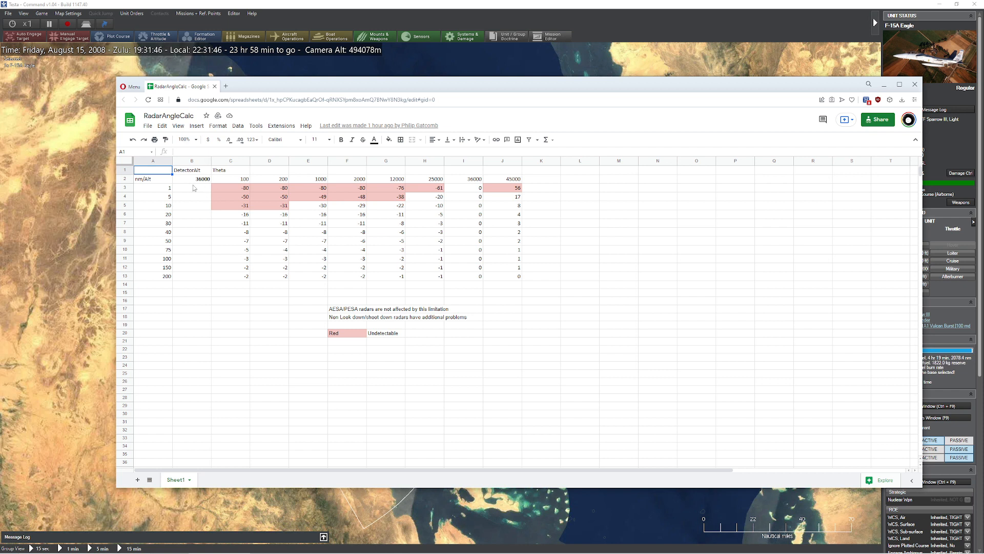
left_click(192, 179)
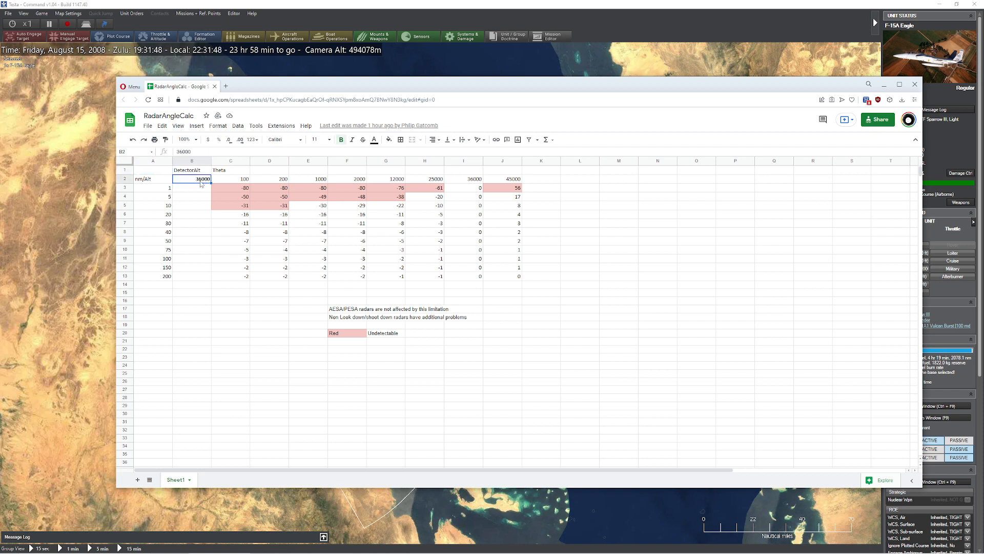
left_click(153, 205)
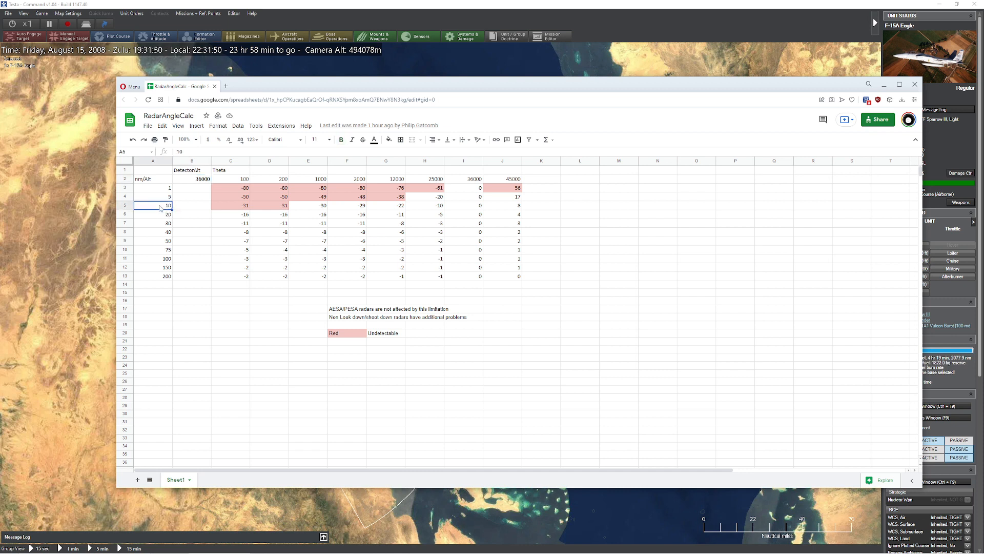
left_click(269, 179)
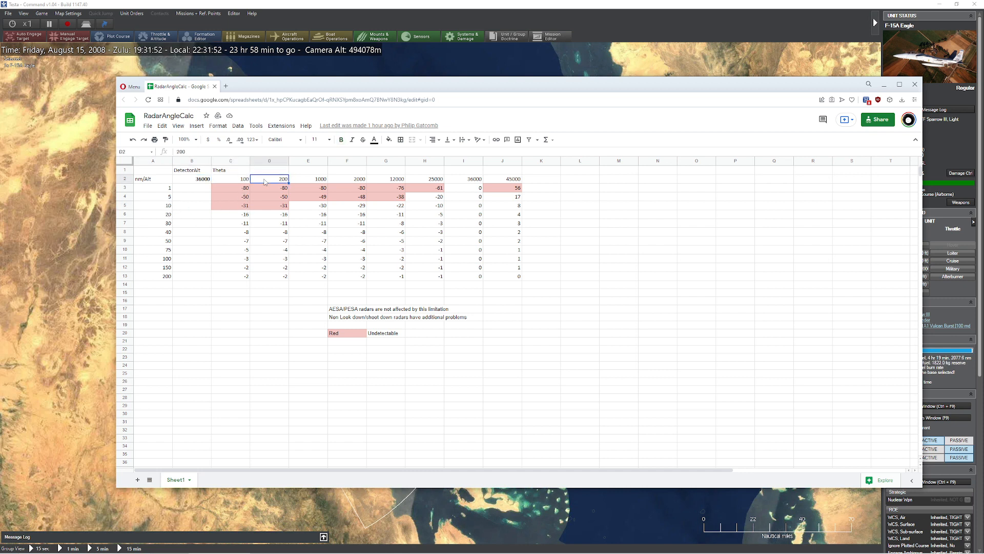
mouse_move(176, 191)
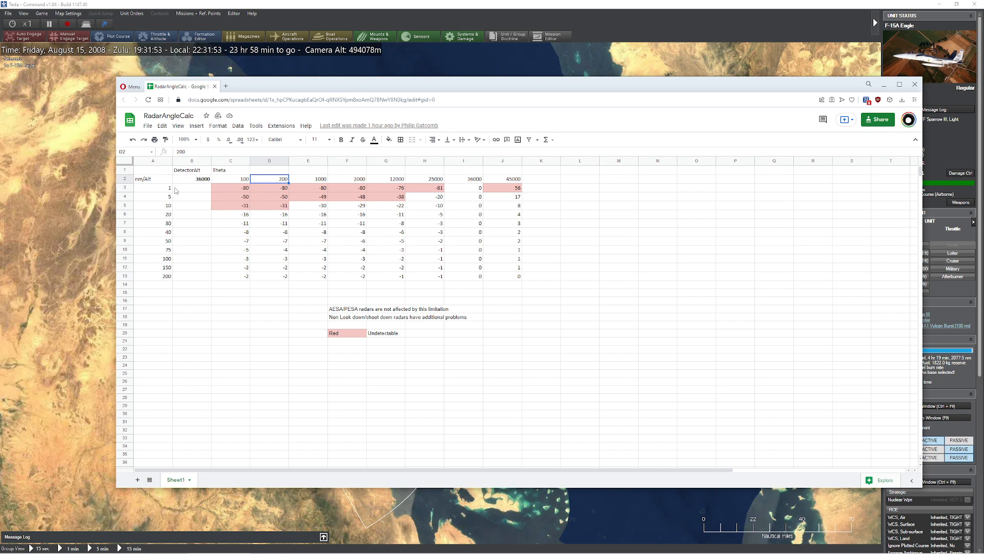
left_click(153, 196)
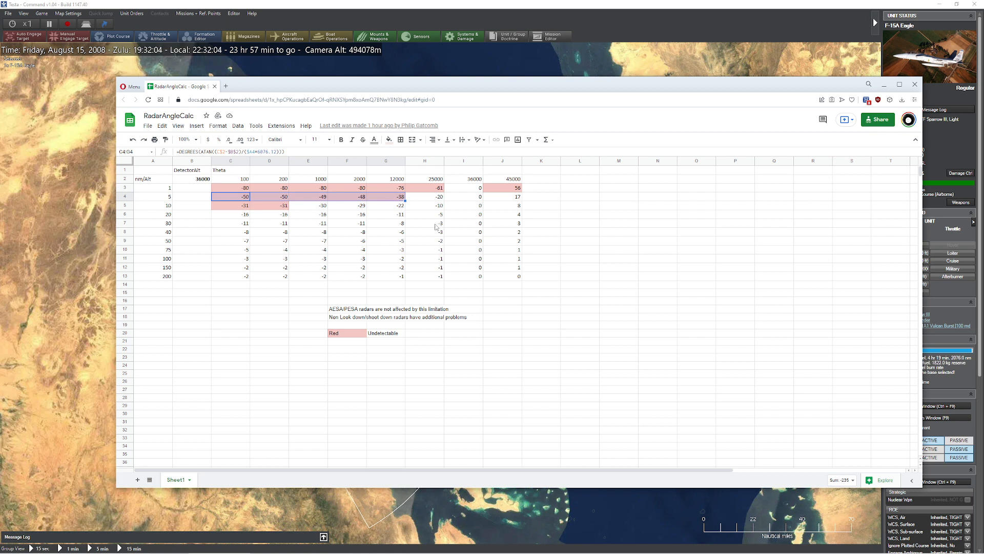
left_click(580, 223)
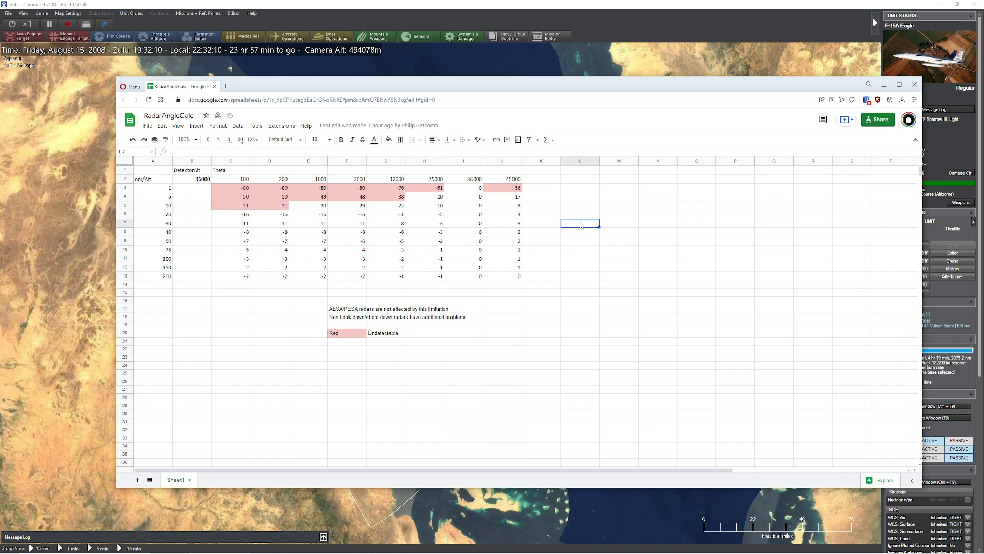
mouse_move(355, 216)
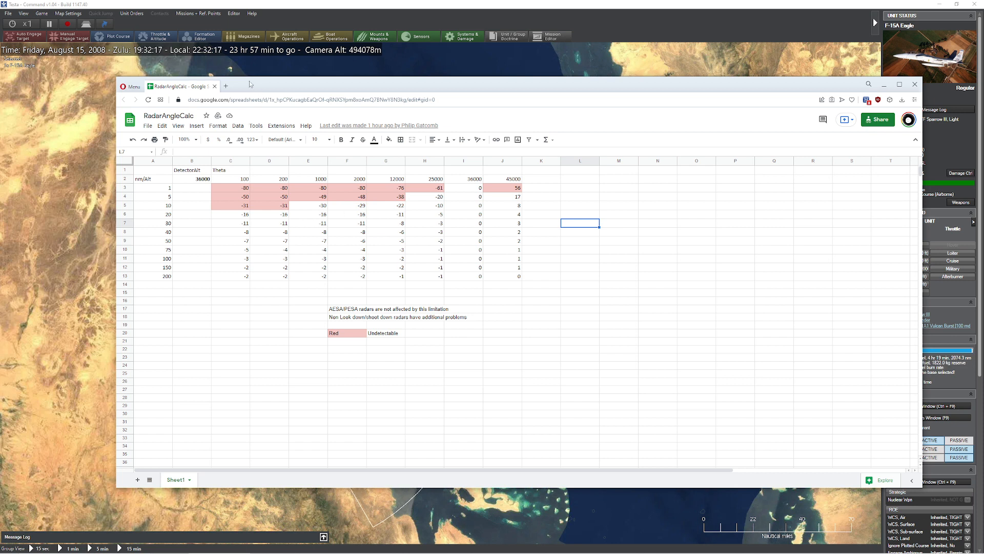
left_click(225, 86)
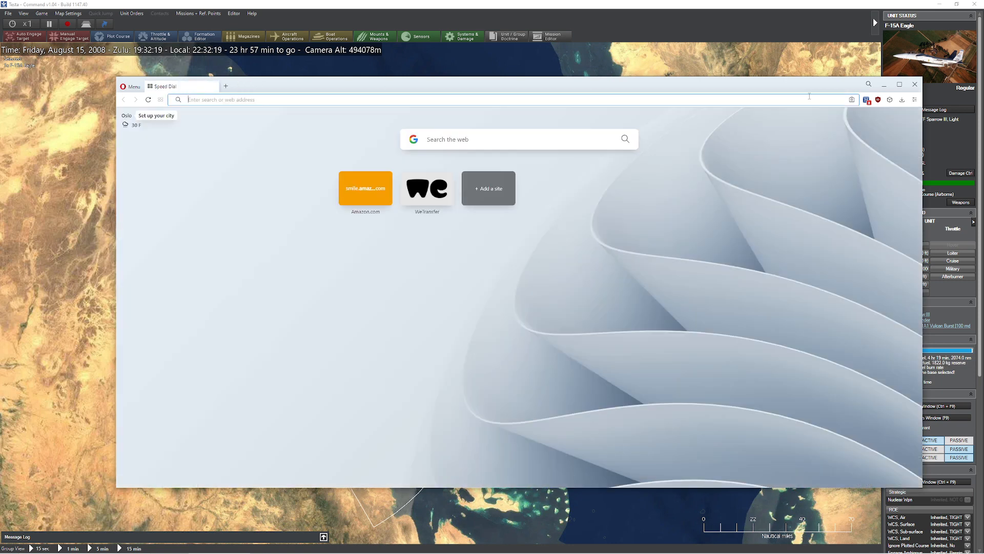
Step: Bring the Command: Modern Operations scenario map back to the front
left_click(914, 84)
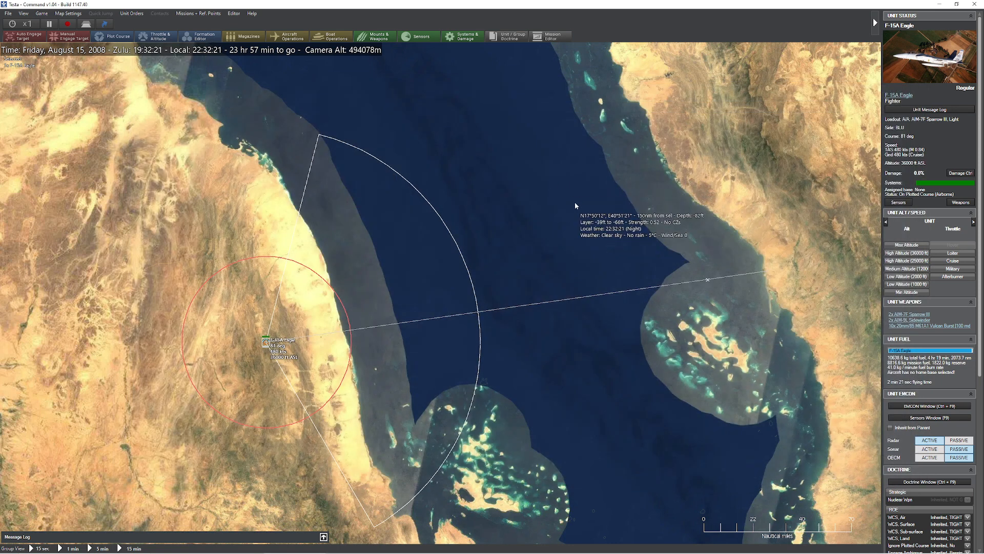
mouse_move(480, 311)
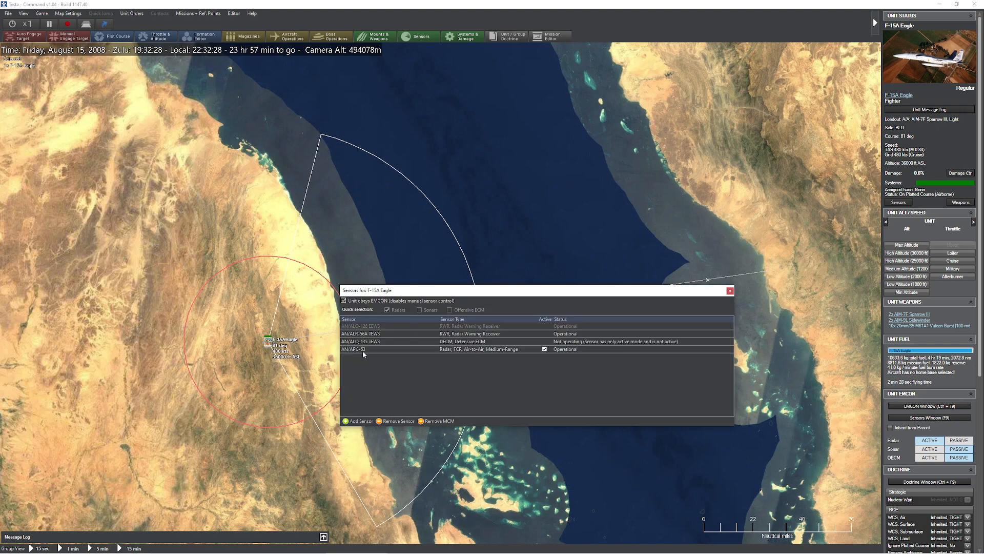
mouse_move(386, 371)
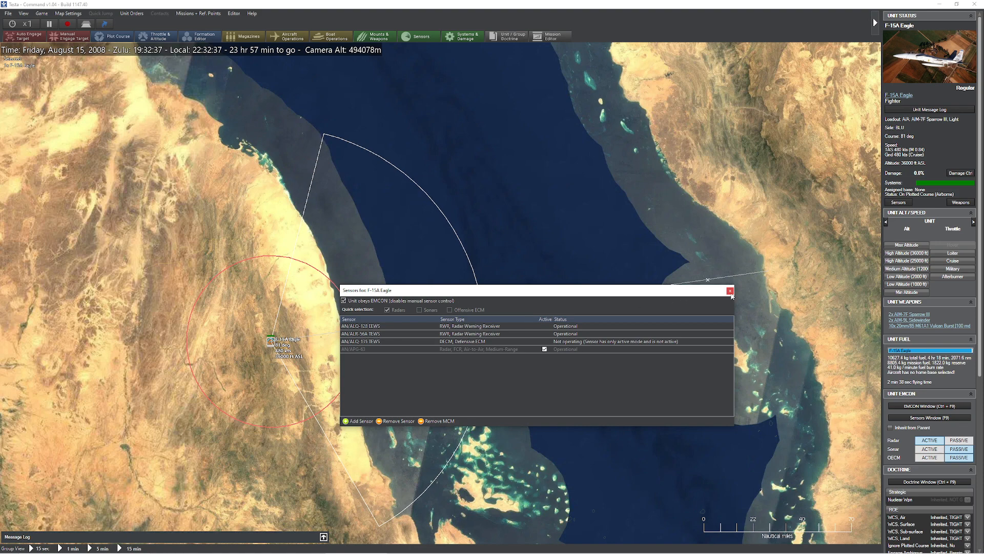
Step: Close the sensor list, run the scenario, inspect the 45000 and 25000 ft transports, and set x5
left_click(730, 291)
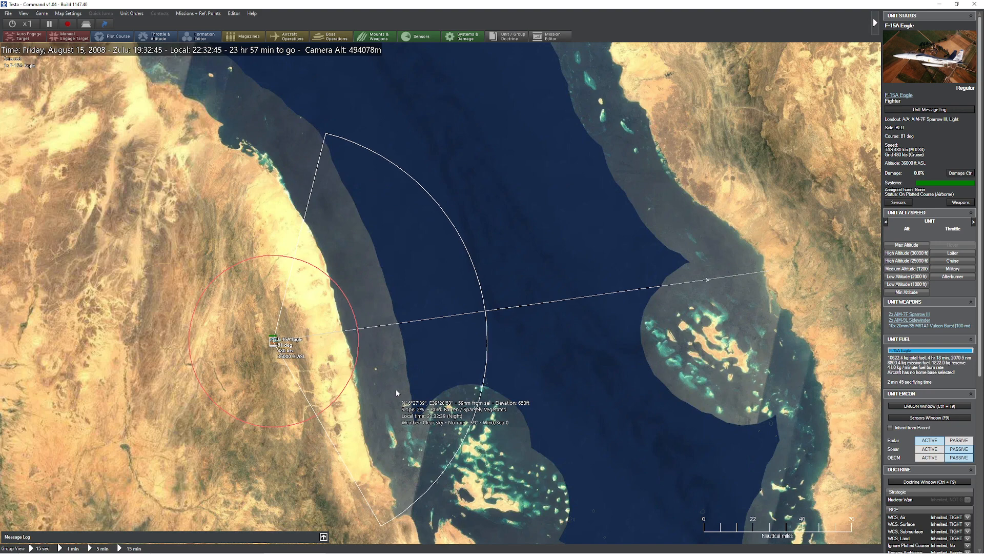
left_click(28, 23)
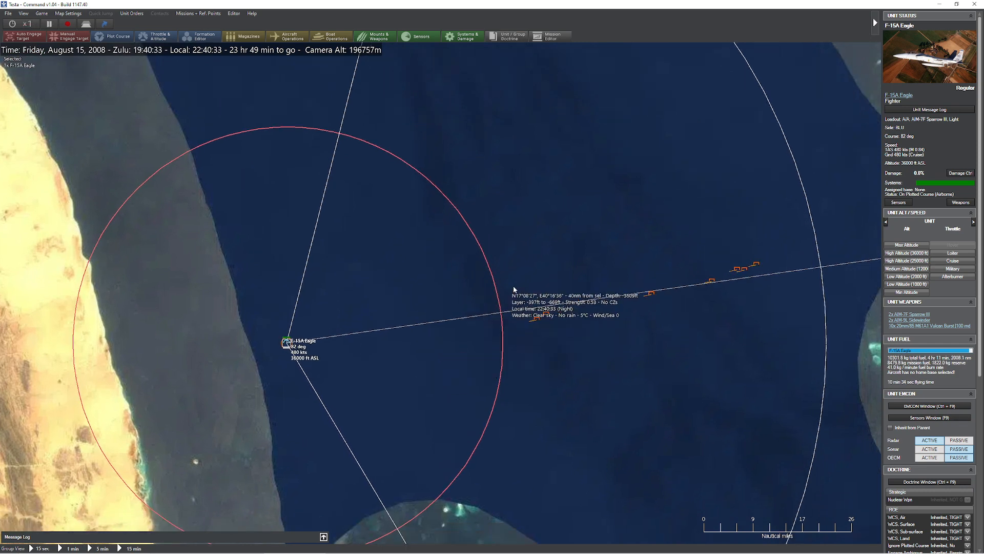
left_click(533, 319)
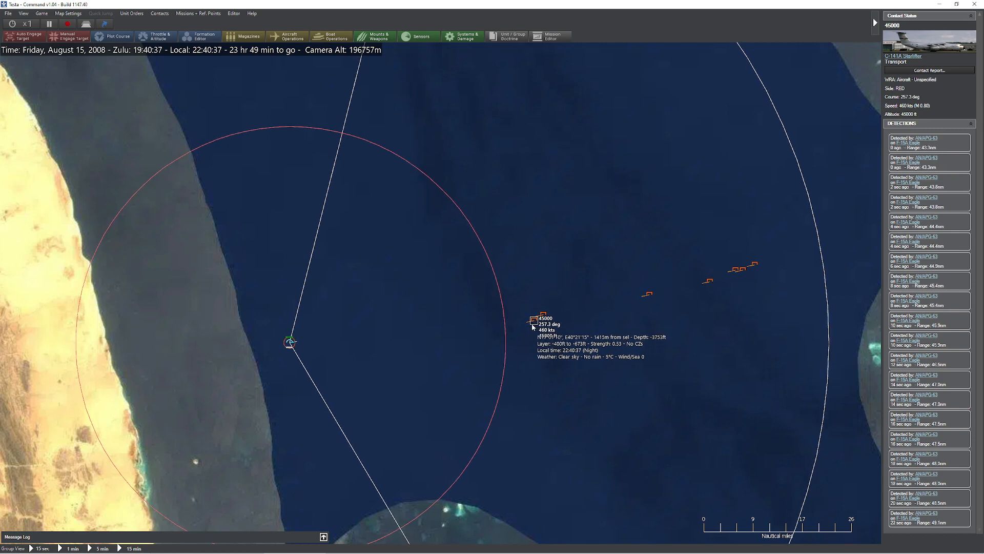
left_click(289, 341)
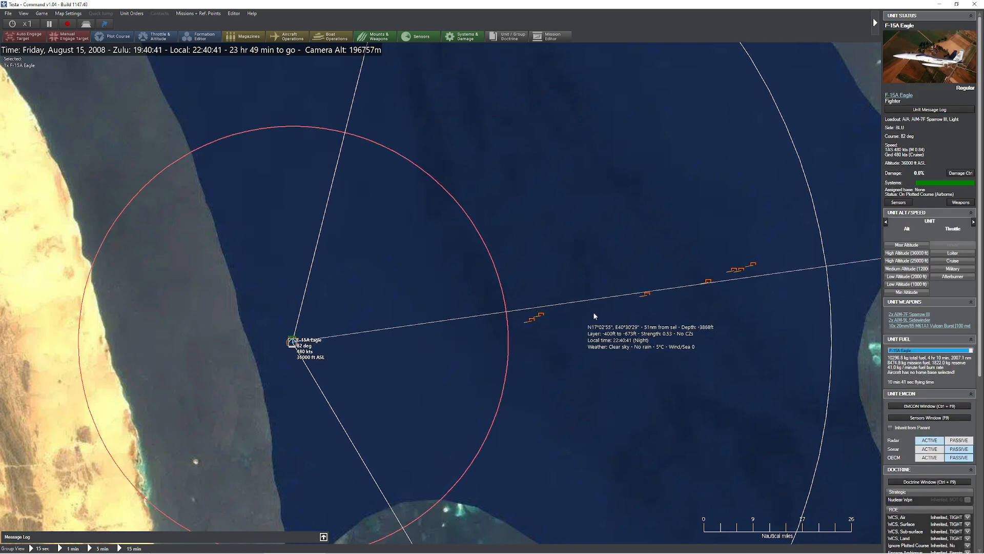
left_click(646, 296)
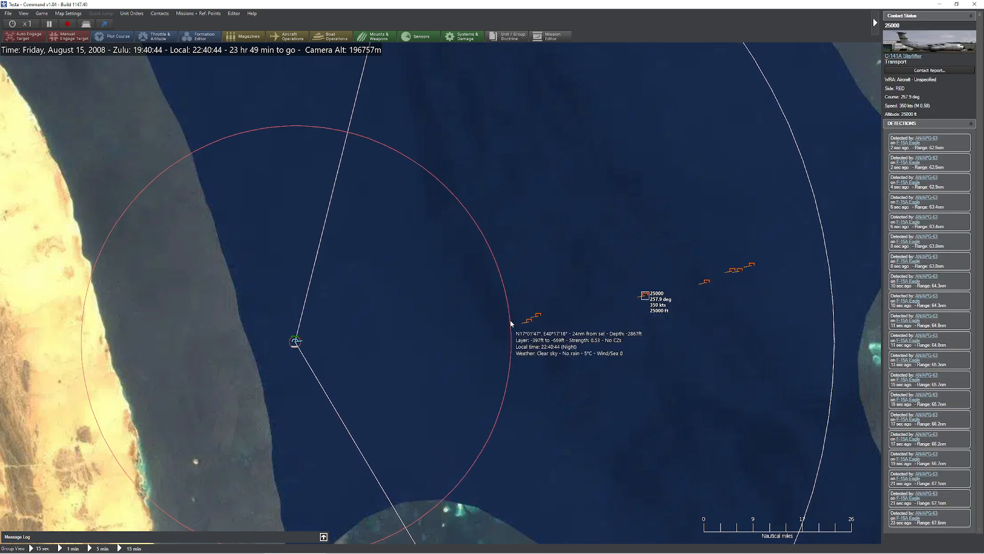
mouse_move(420, 162)
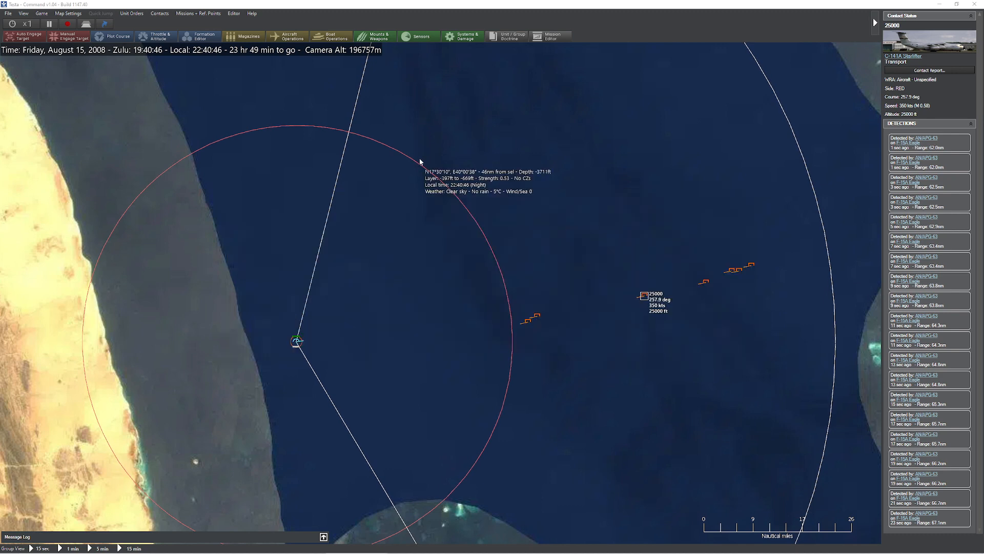
mouse_move(297, 341)
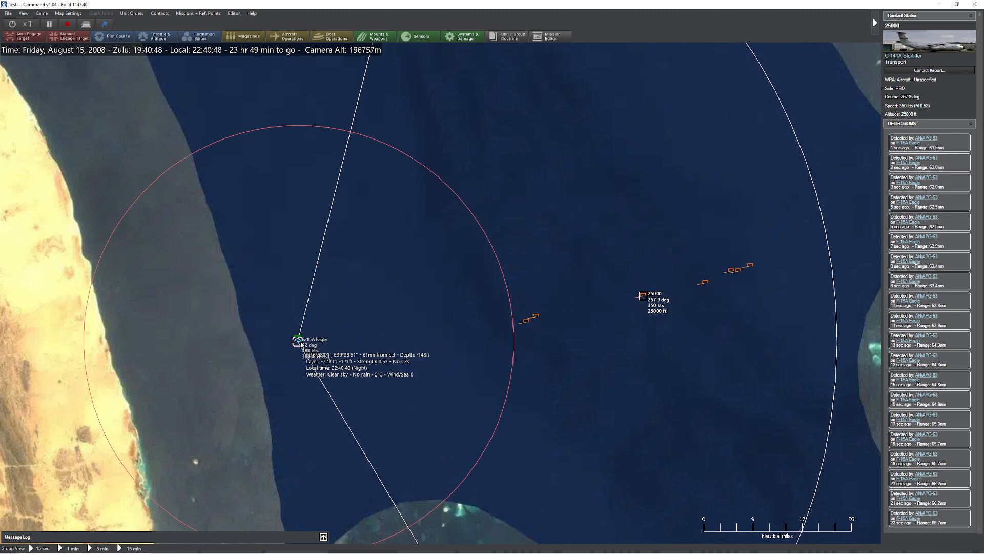
left_click(296, 339)
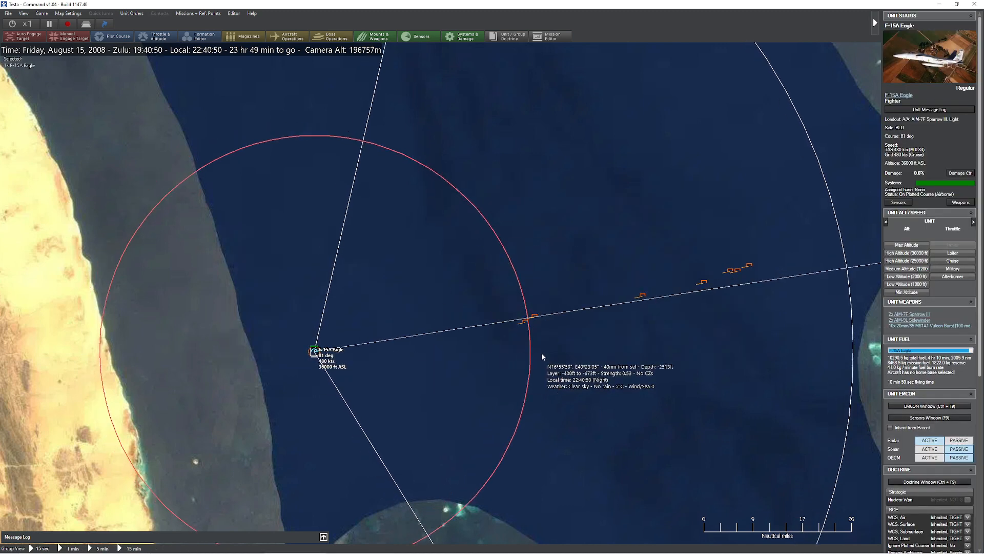
left_click(28, 23)
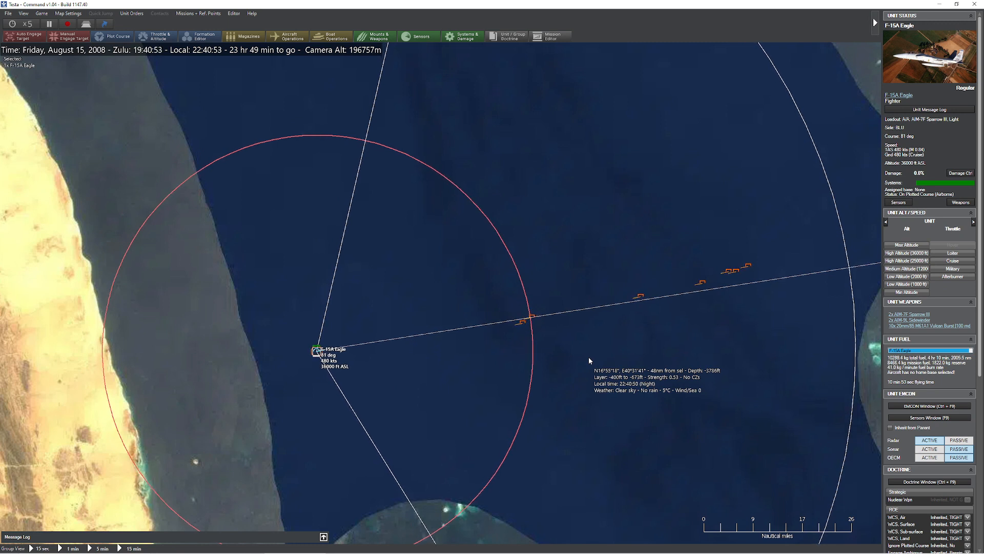
Step: Show the F-15A Eagle's unit status details and raise time compression as transports approach
left_click(29, 24)
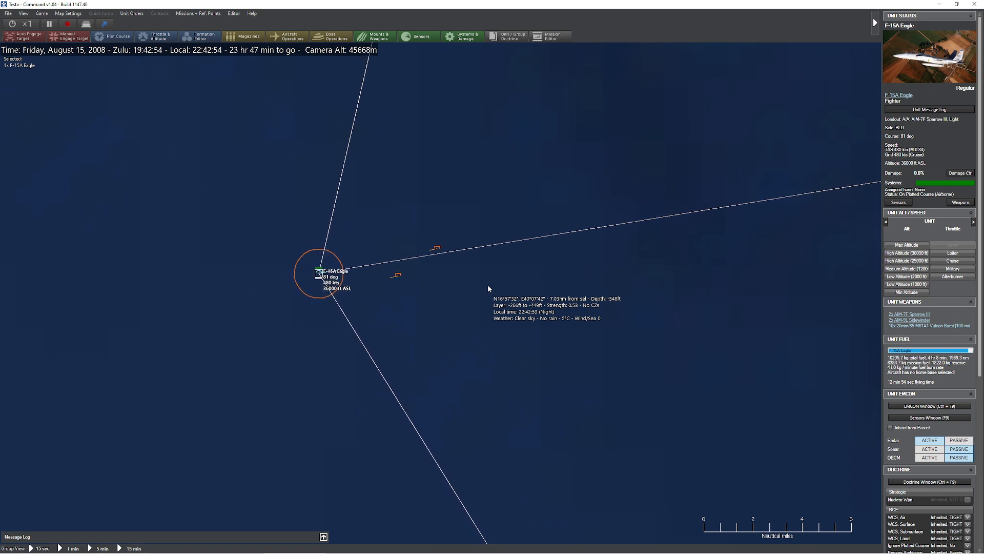
mouse_move(394, 280)
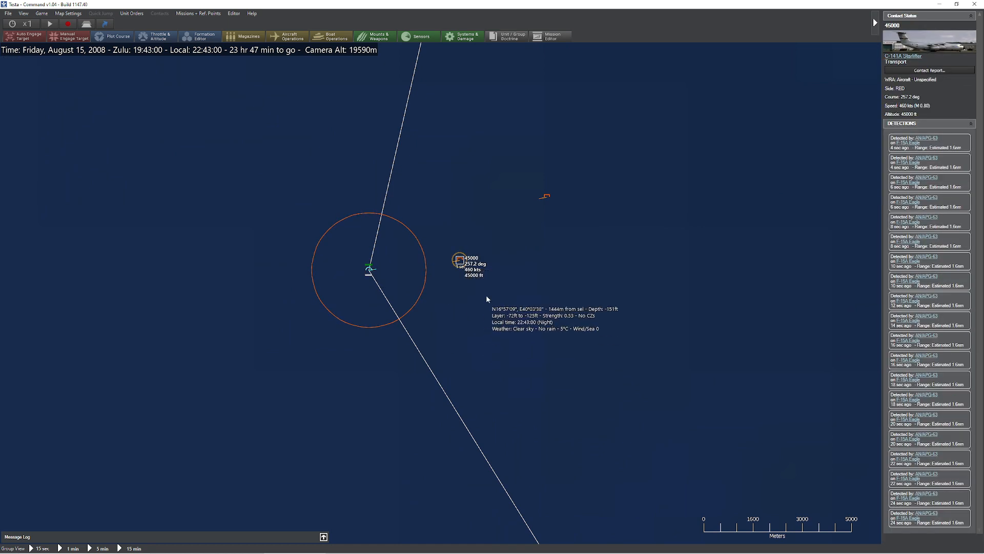
mouse_move(385, 274)
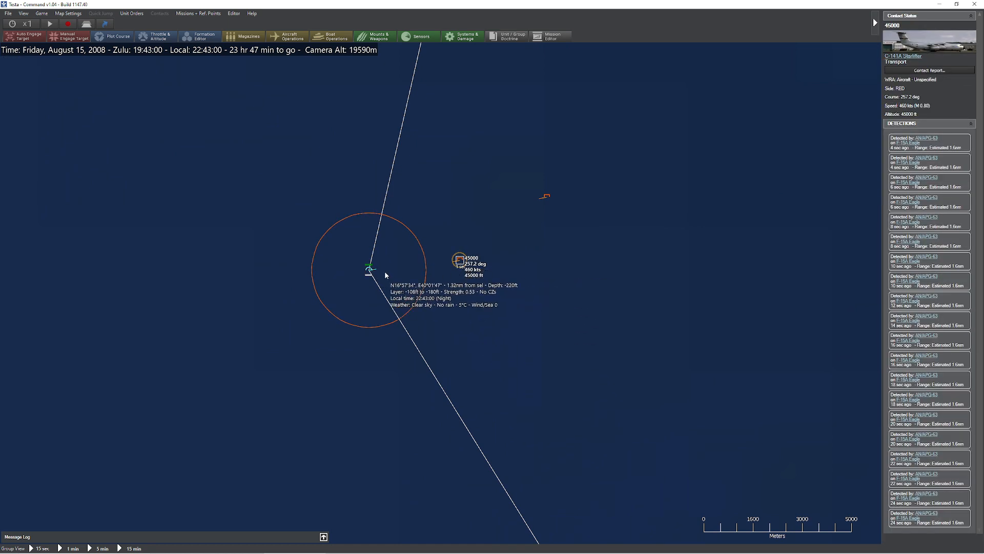
mouse_move(483, 216)
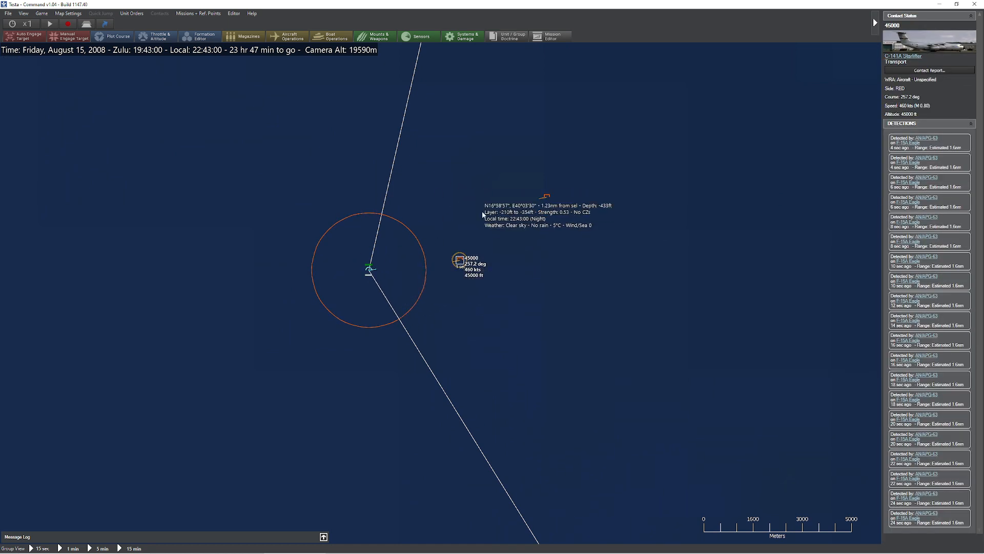
scroll("down", 3)
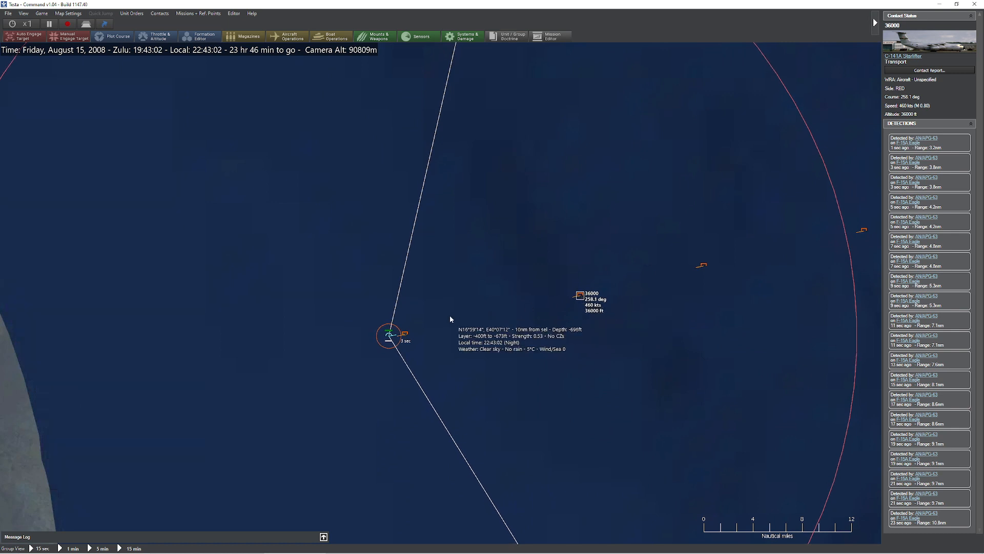
left_click(392, 296)
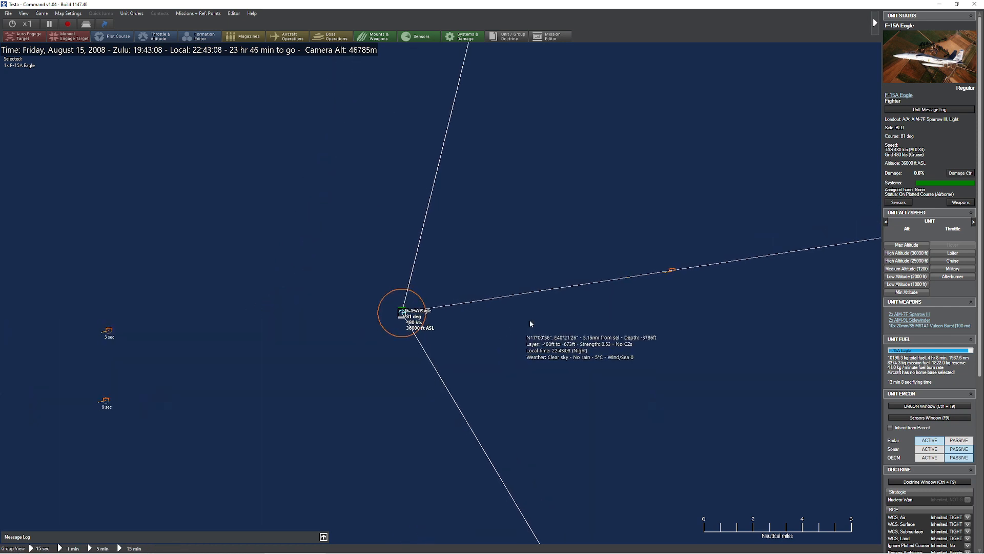
scroll("down", 3)
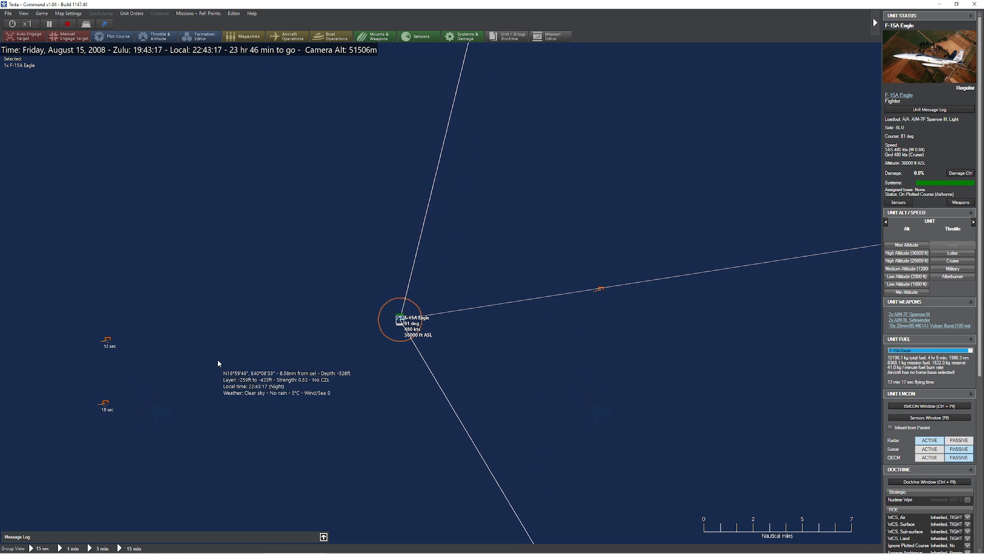
left_click(28, 24)
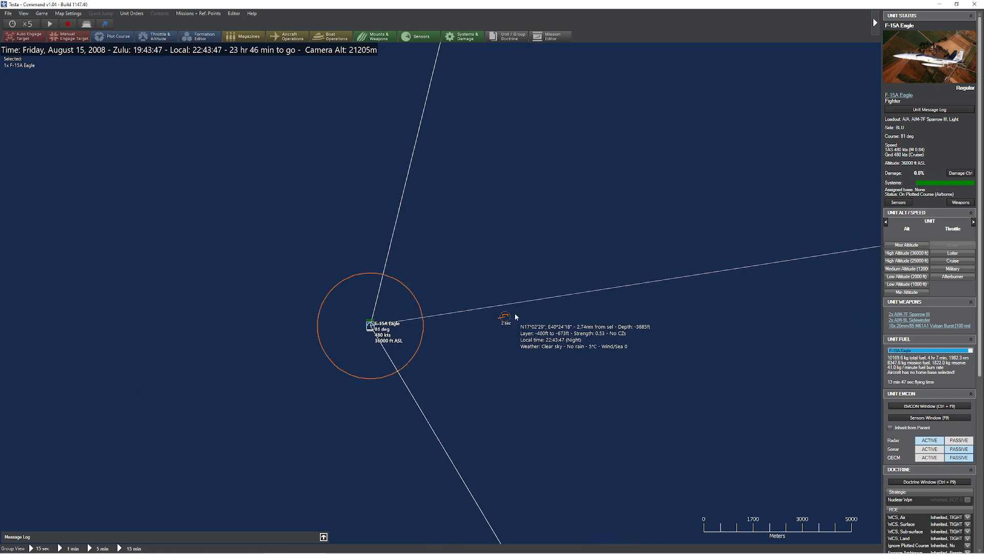
Step: Watch the transport contacts close in, pause, and zoom out to the radar range ring
scroll("down", 3)
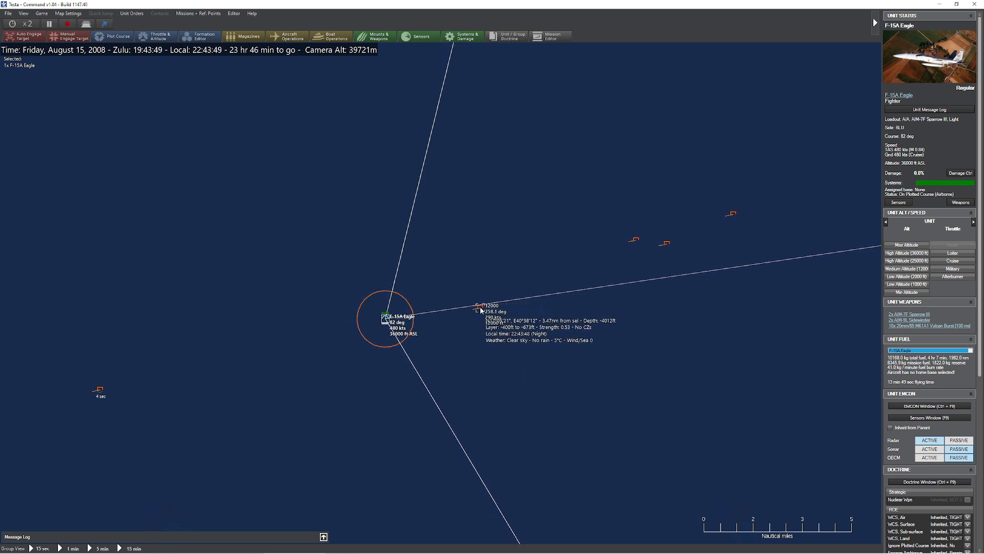
left_click(49, 23)
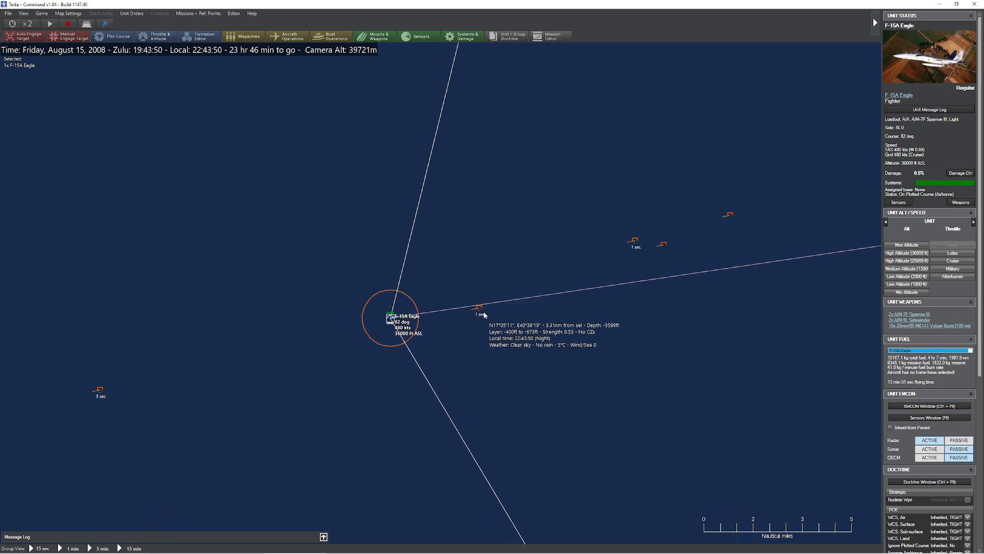
left_click(50, 23)
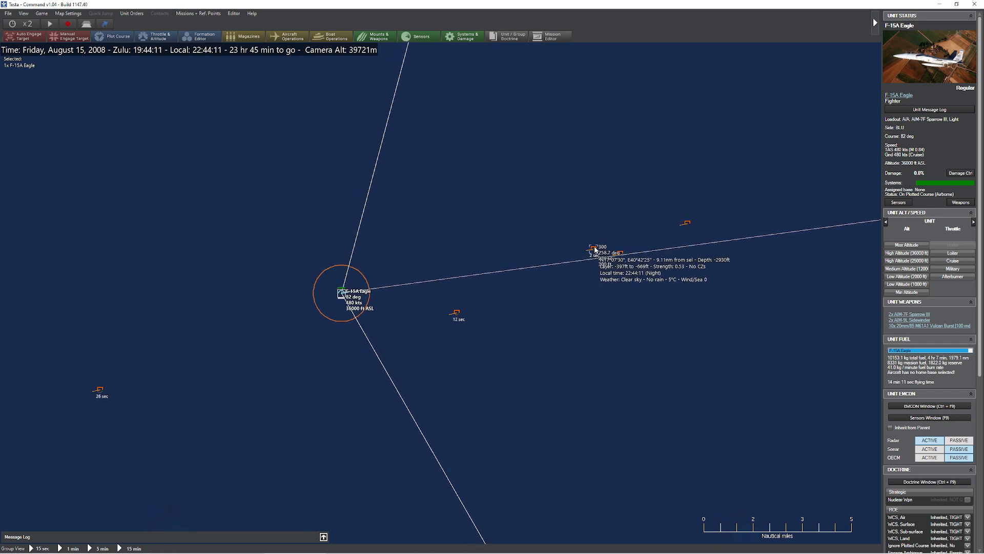
mouse_move(589, 256)
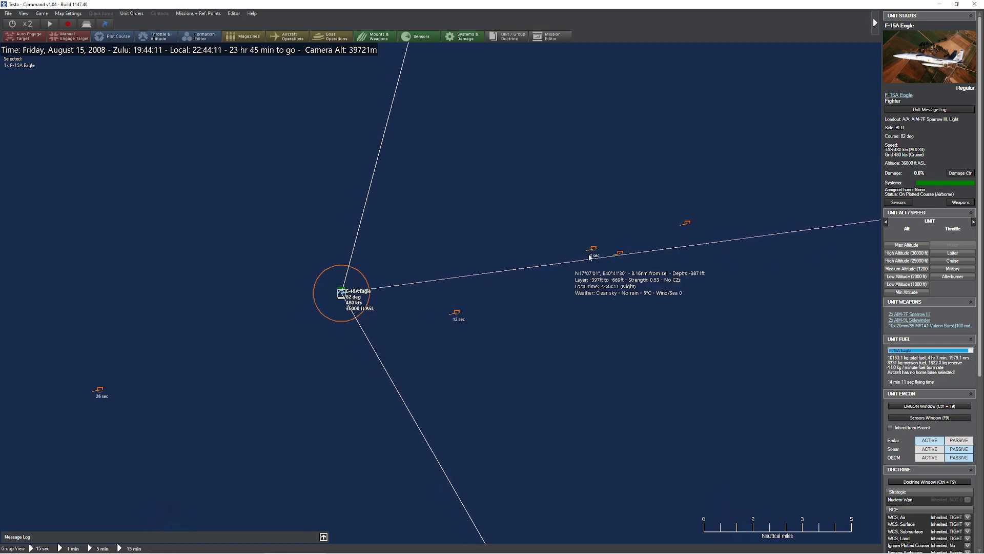
mouse_move(475, 272)
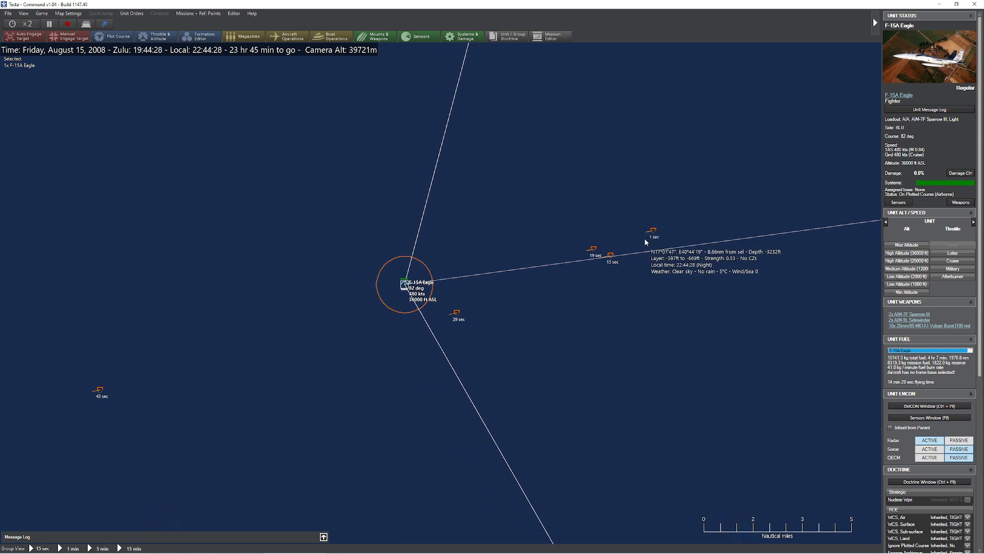
scroll("down", 3)
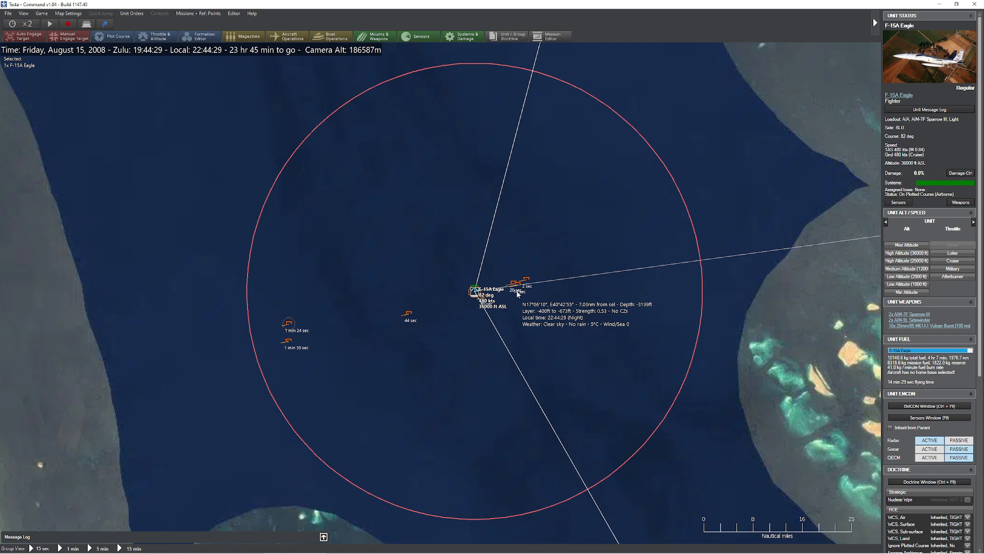
mouse_move(524, 249)
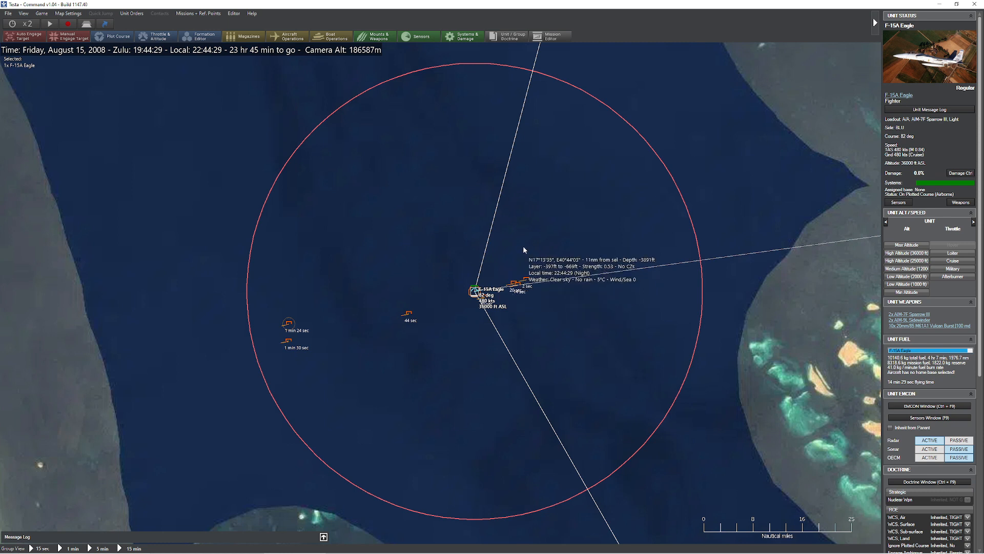
mouse_move(490, 226)
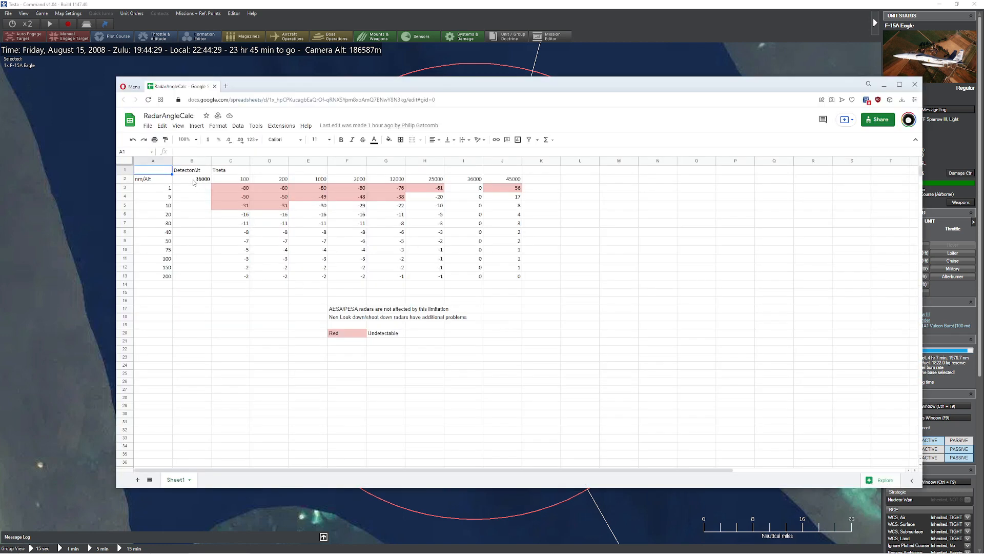
Step: Enter detector altitude 1000 in B2, then inspect the J5 theta formula and A5 range
left_click(192, 178)
type("18000")
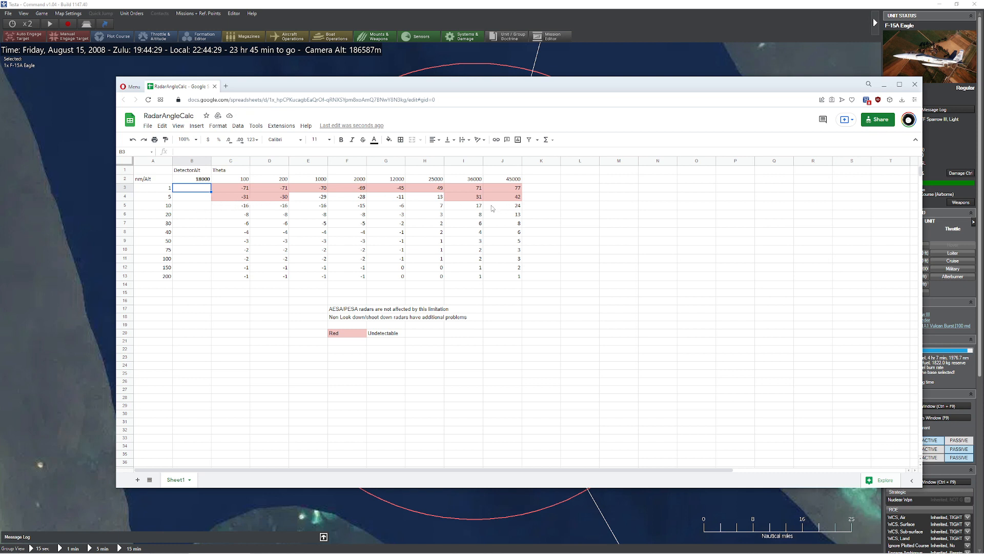
mouse_move(314, 203)
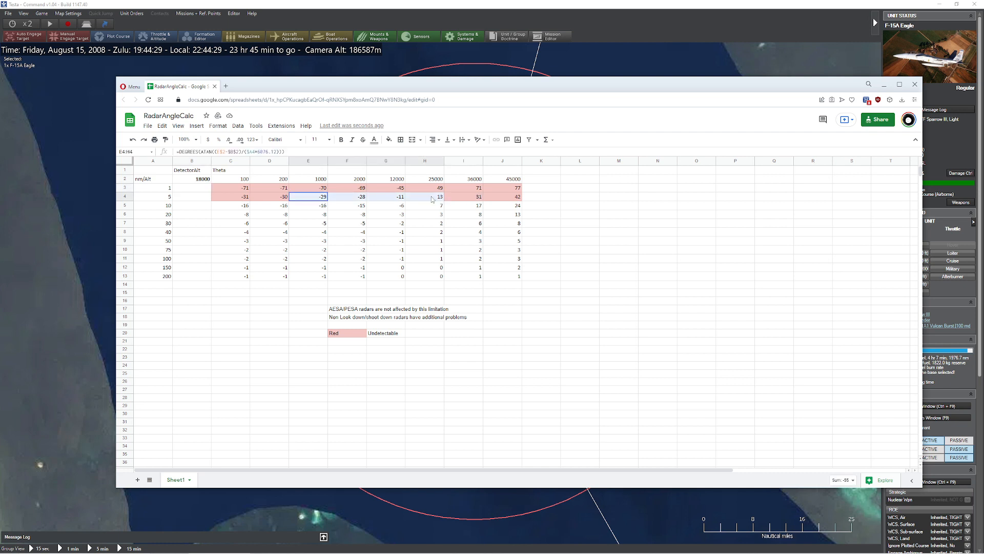
mouse_move(431, 274)
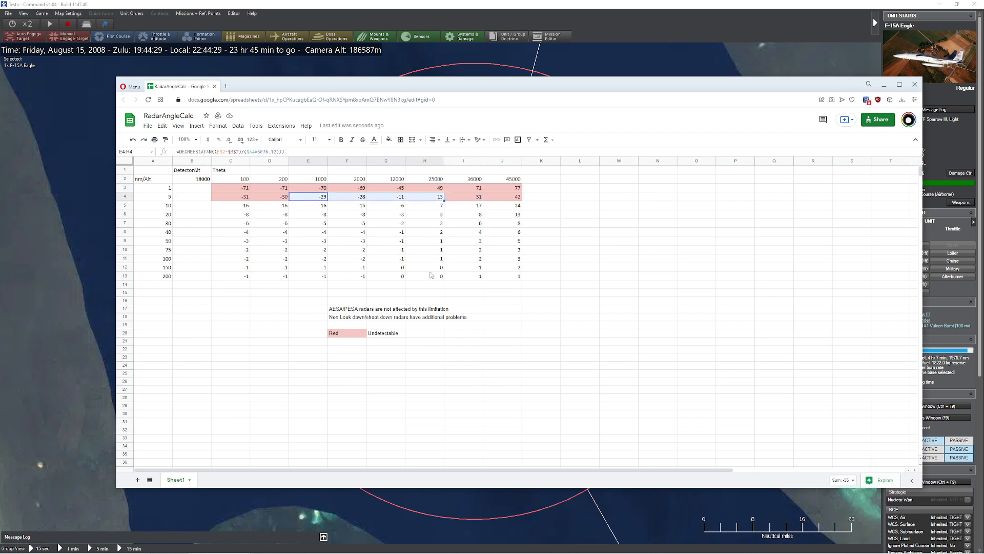
left_click(191, 178)
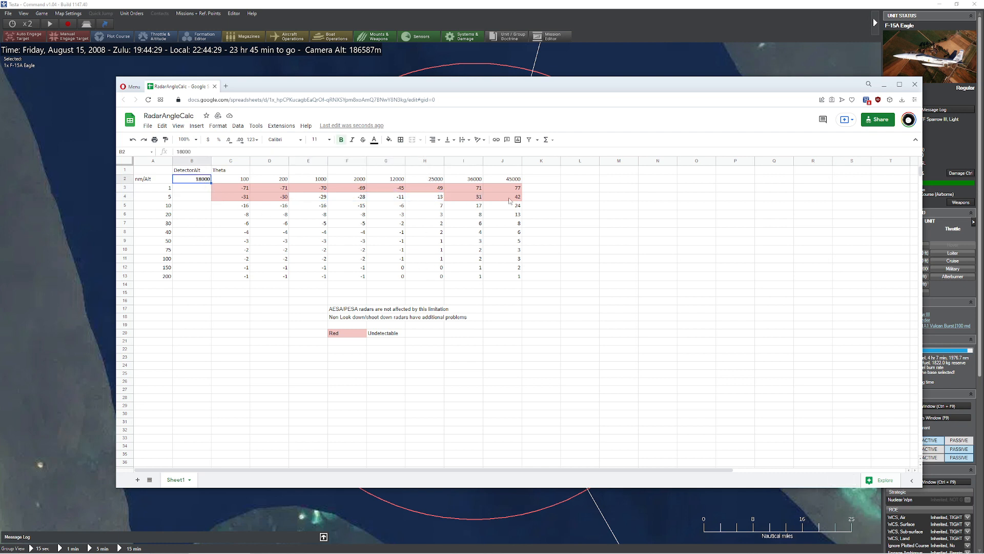
type("1000")
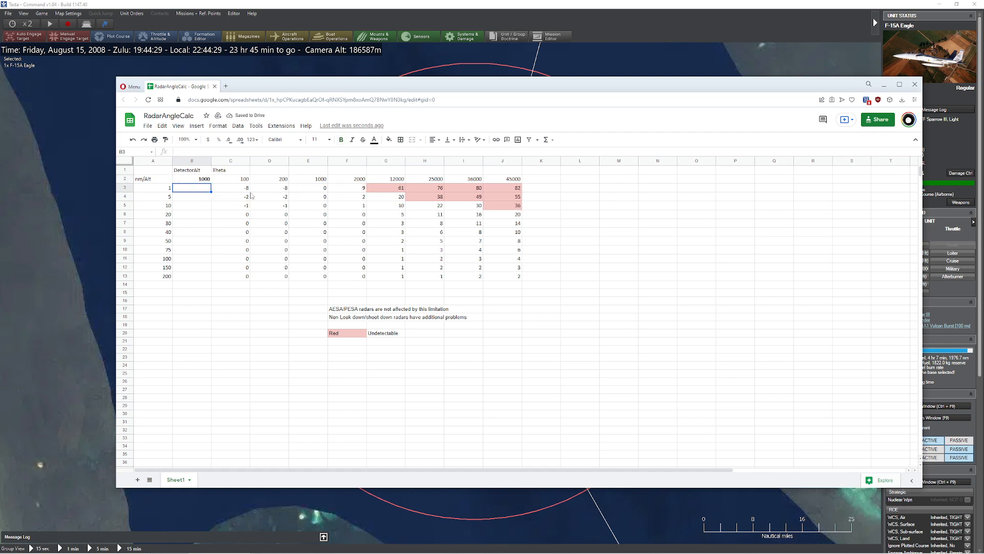
mouse_move(389, 206)
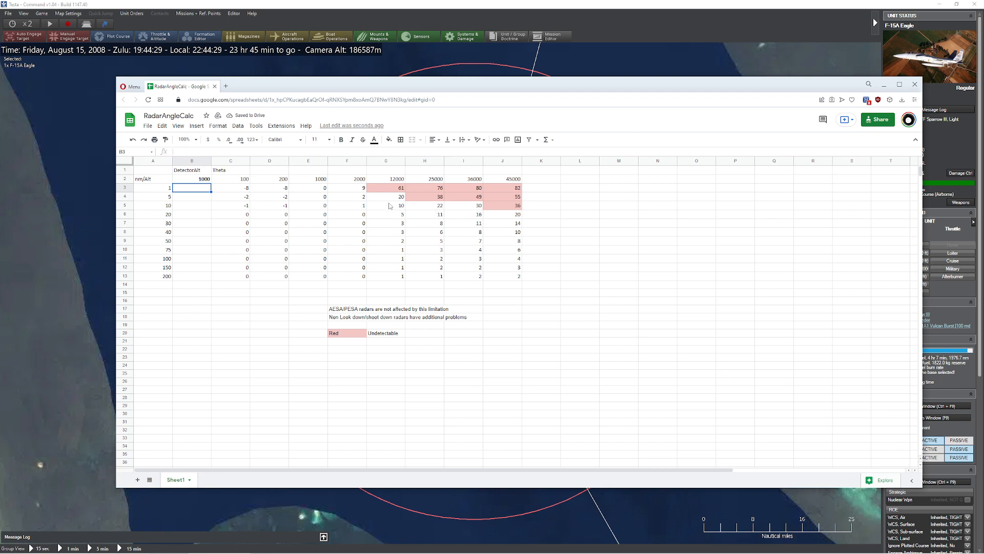
mouse_move(375, 205)
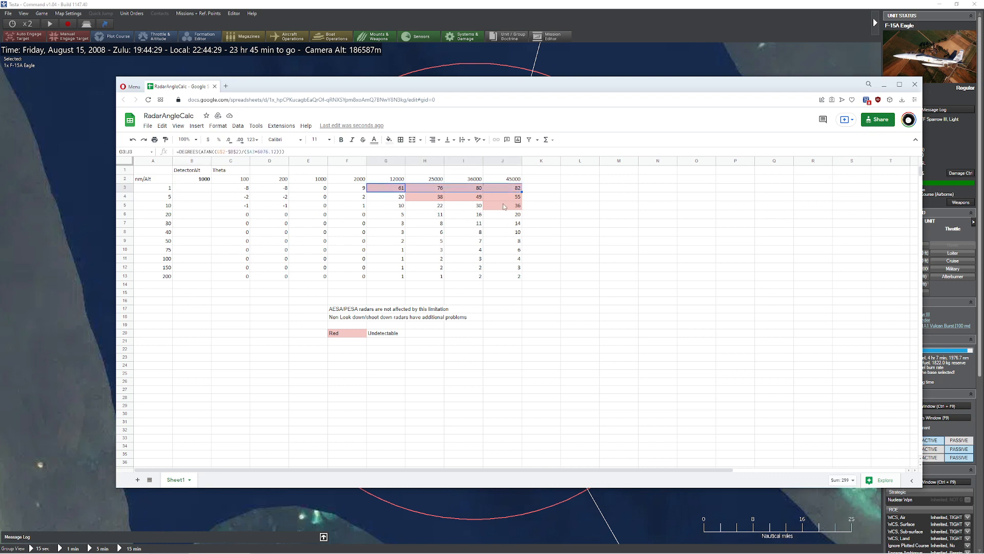
left_click(502, 205)
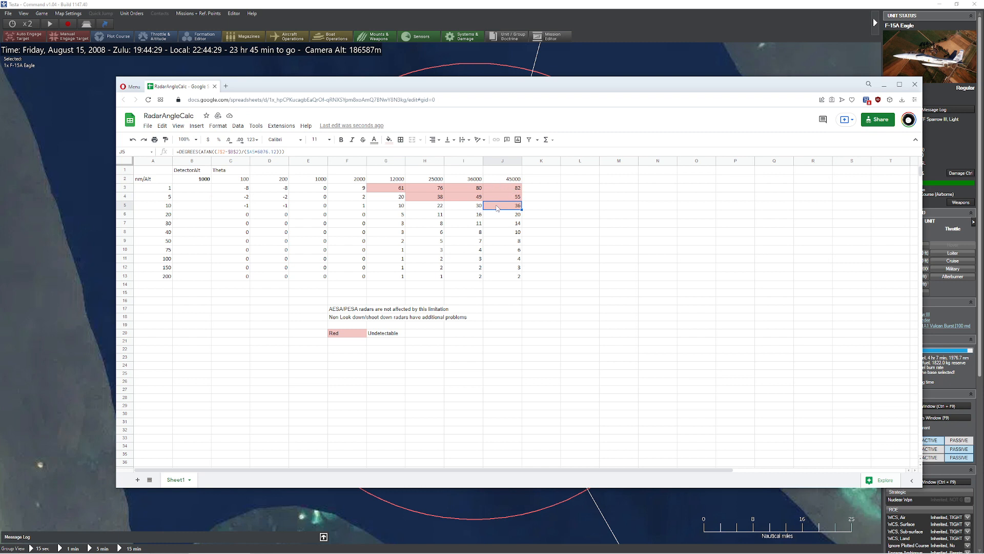
left_click(153, 204)
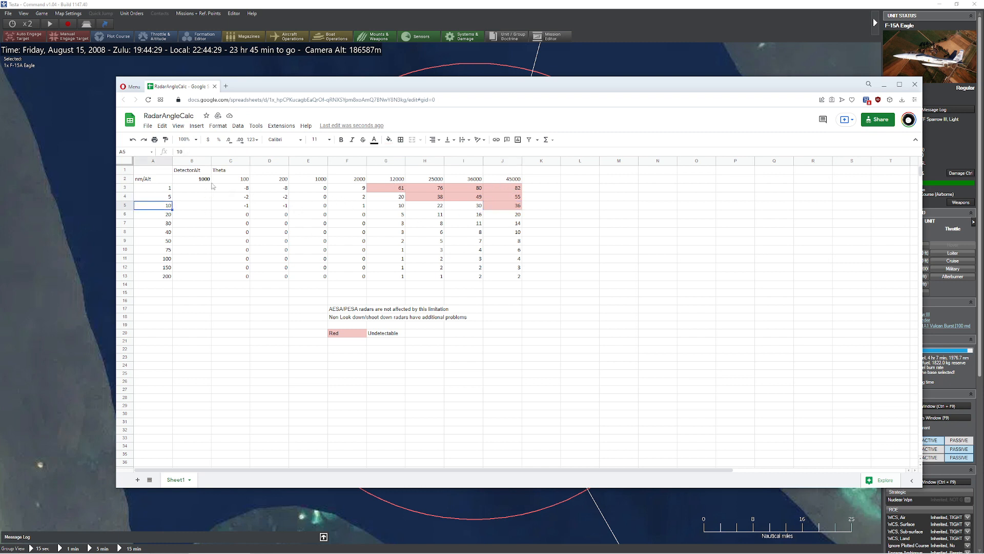
left_click(192, 179)
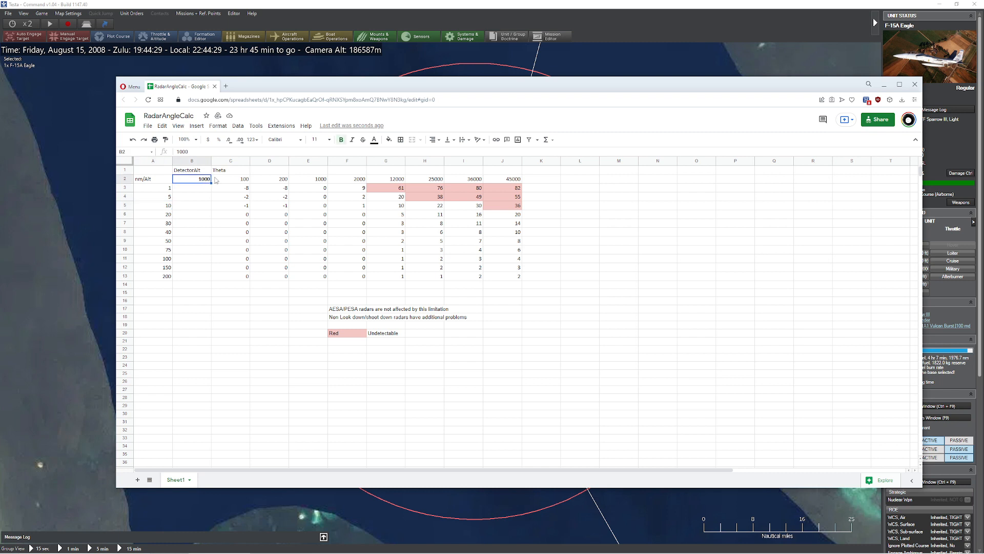
Step: Enter 22500 as the detector altitude, then hide the browser to return to the scenario
type("22500")
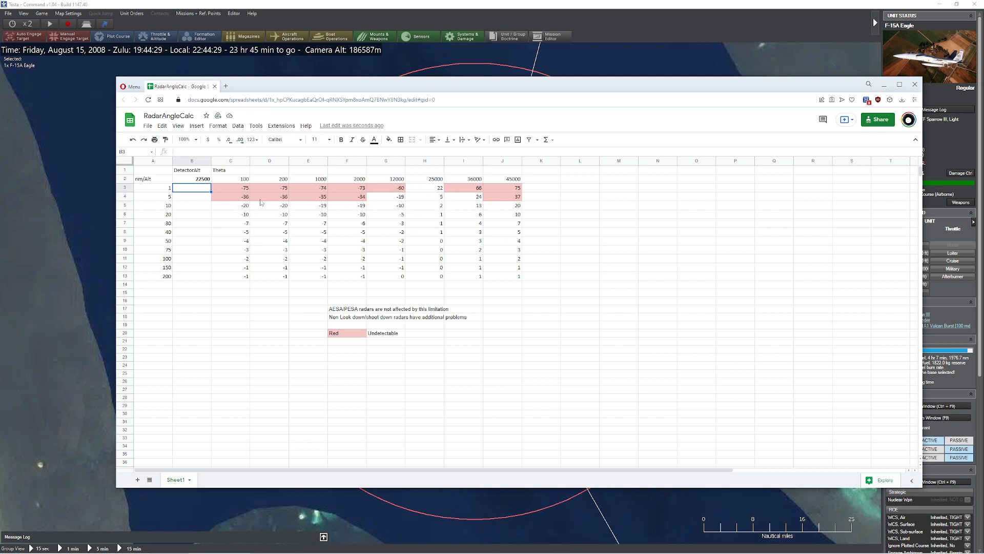
mouse_move(363, 202)
type("0")
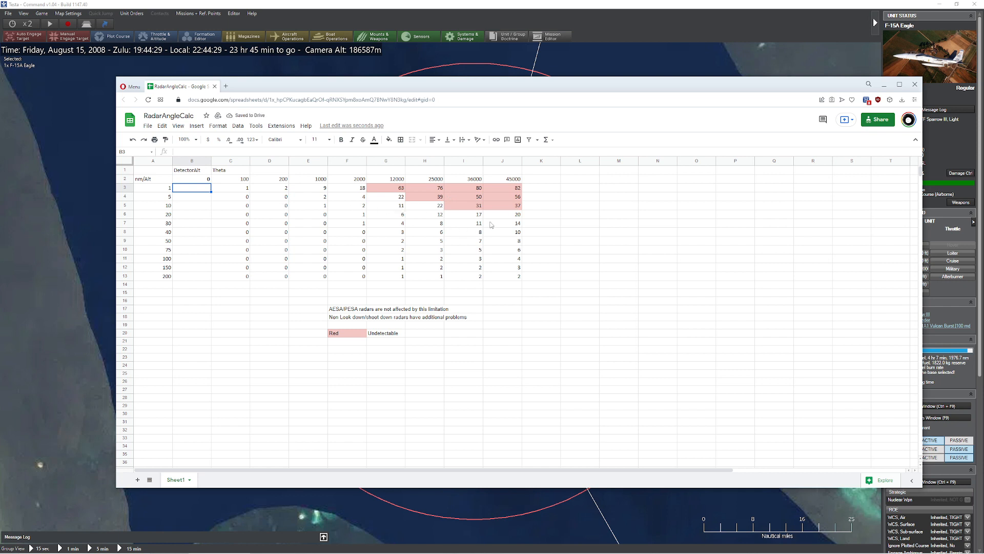
mouse_move(537, 238)
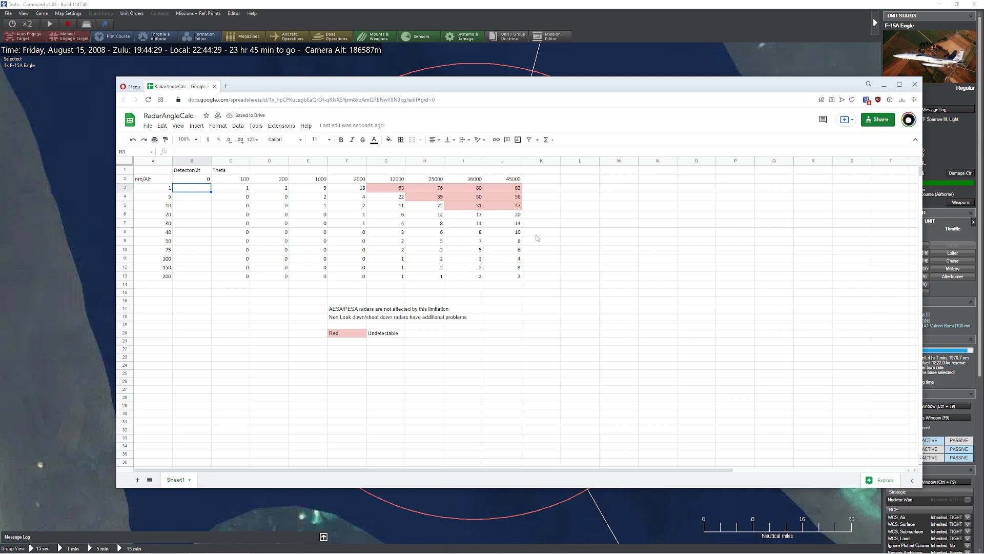
mouse_move(518, 232)
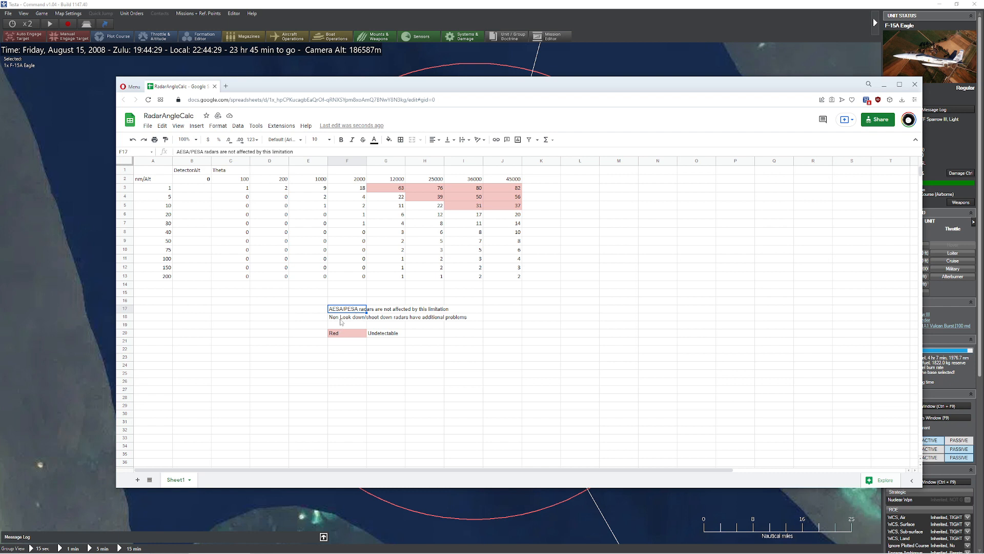
left_click(425, 333)
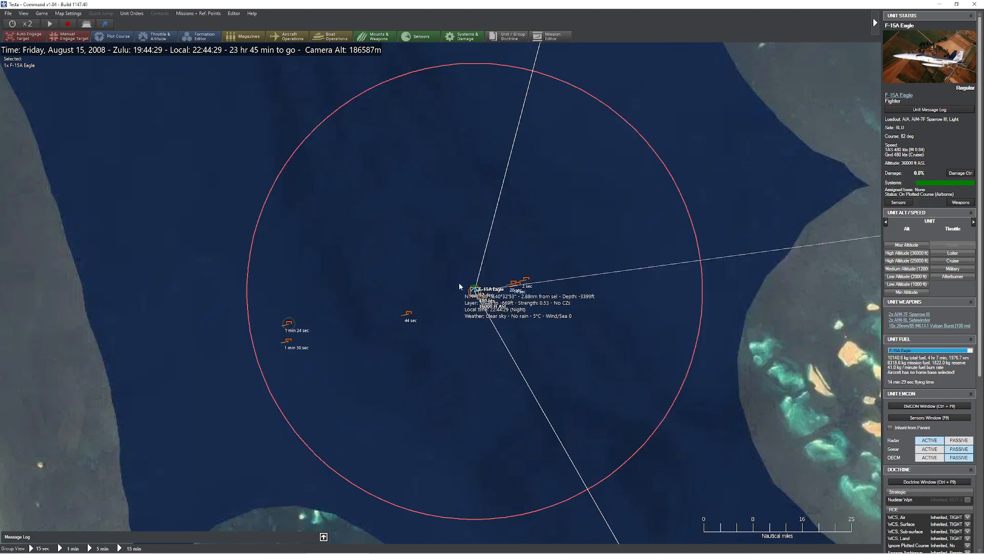
Step: Zoom in and out around the F-15A Eagle and its radar contacts
scroll("up", 3)
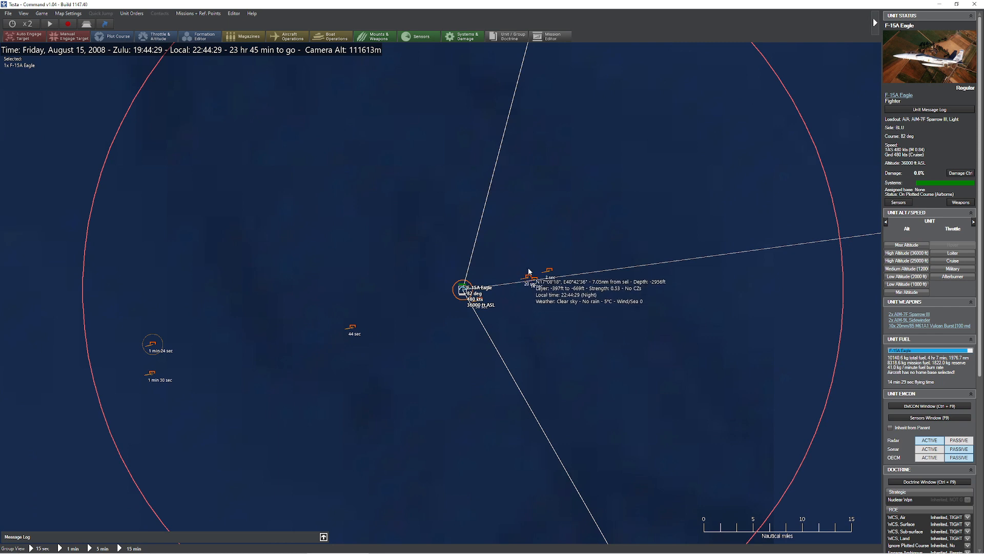
mouse_move(526, 277)
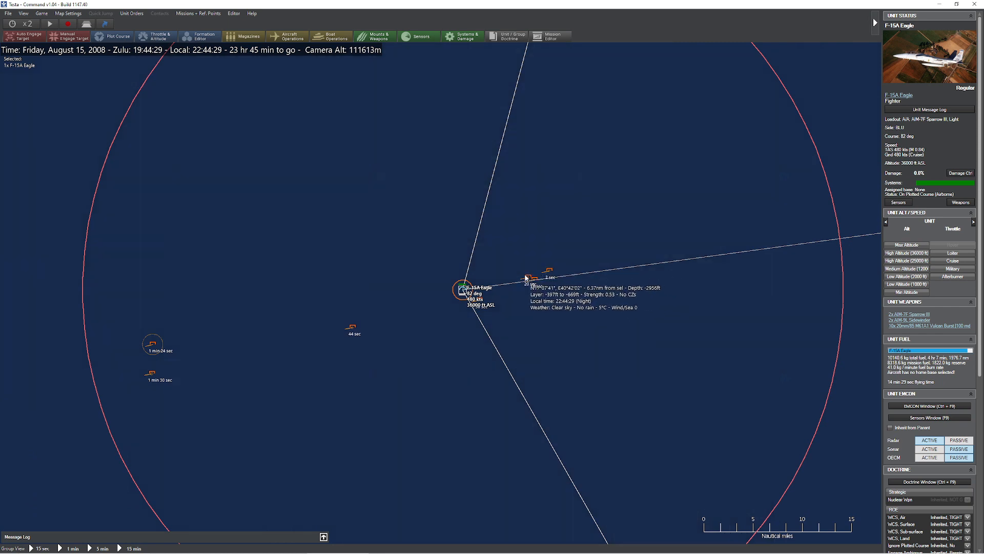
mouse_move(536, 294)
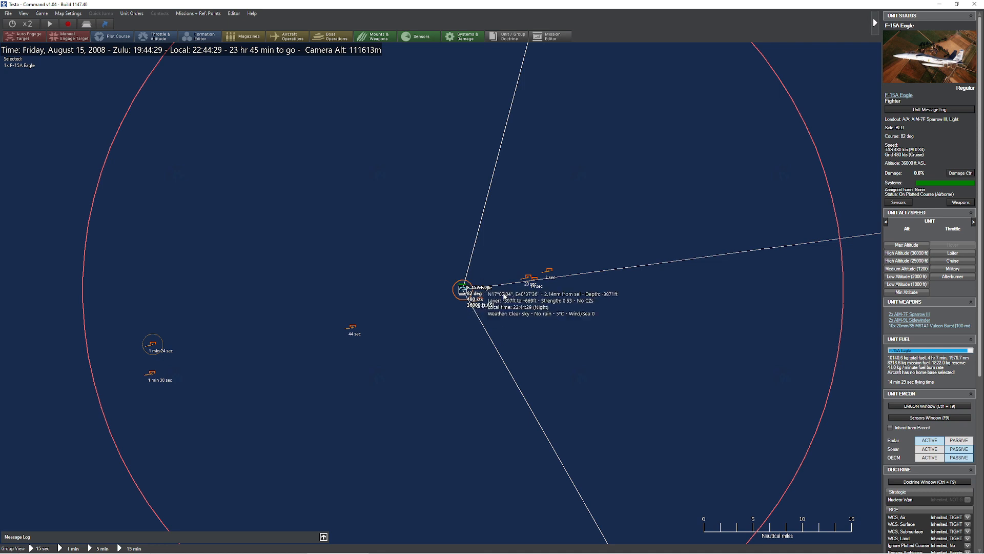
mouse_move(538, 281)
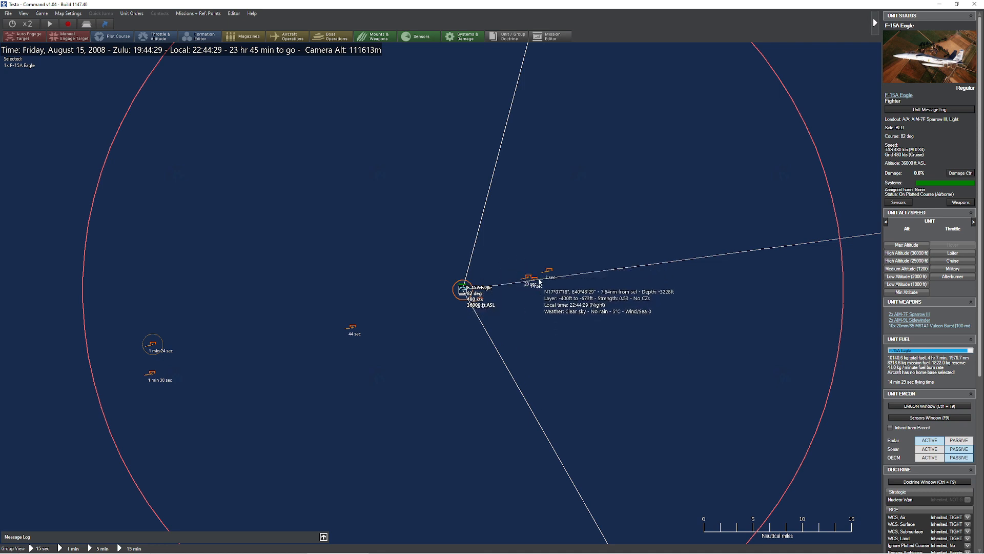
scroll("down", 3)
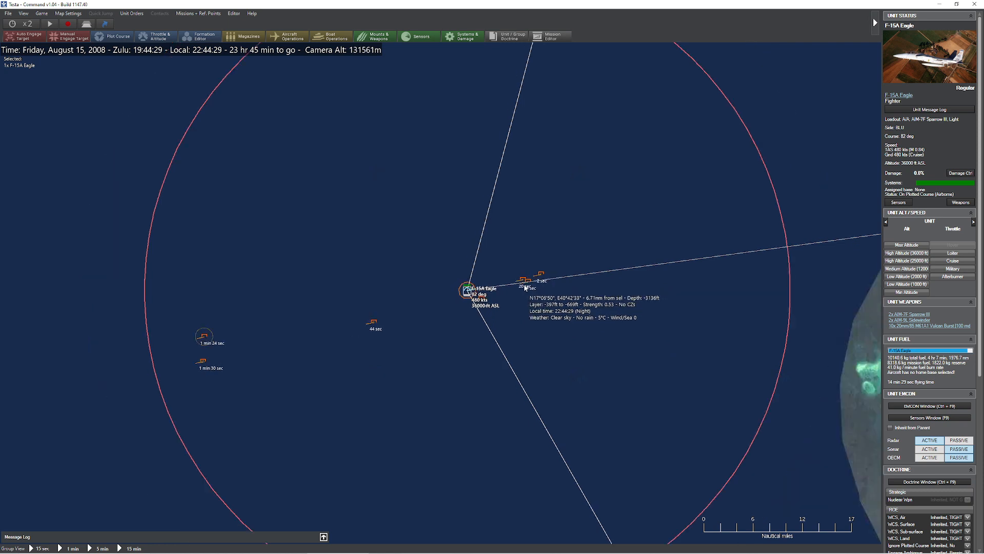
scroll("down", 3)
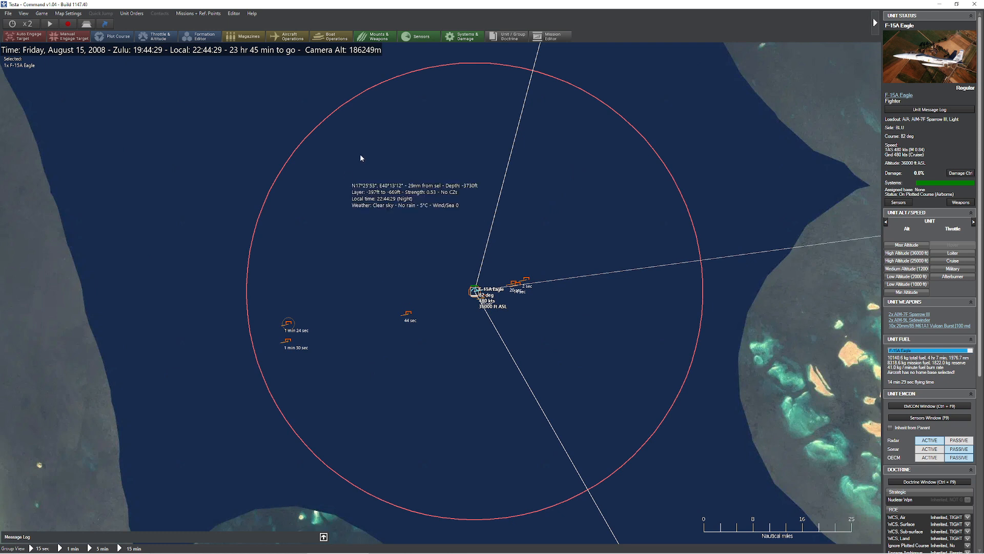
mouse_move(468, 176)
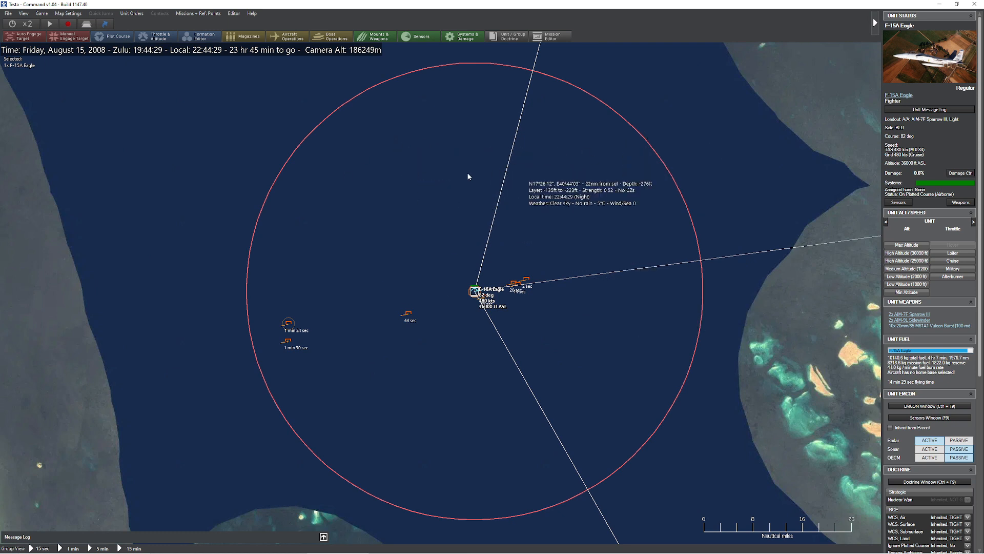
mouse_move(427, 170)
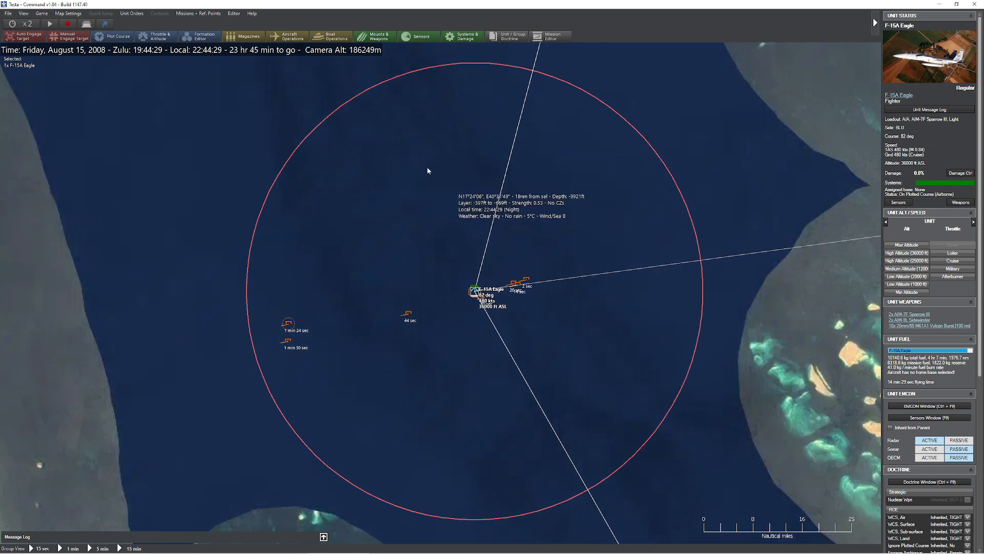
mouse_move(575, 232)
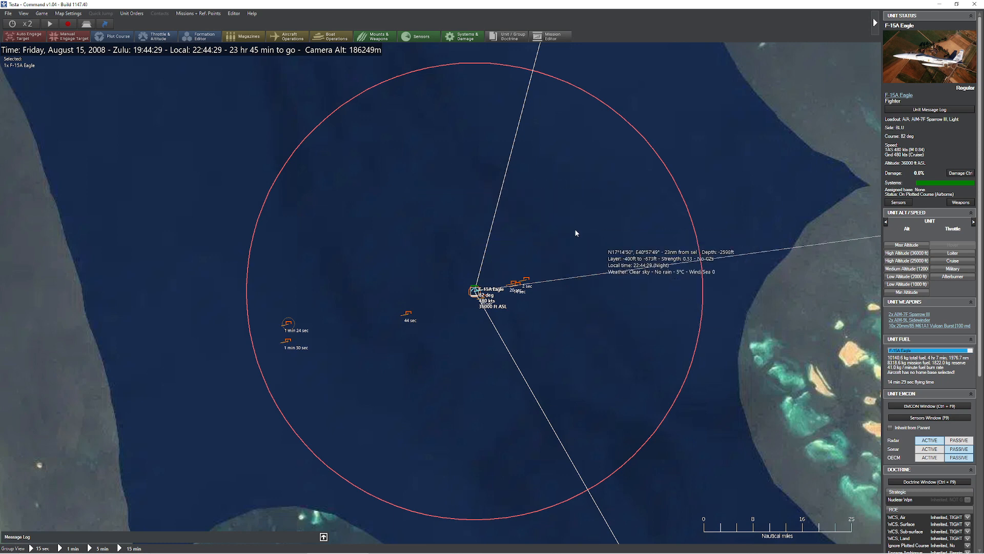
scroll("down", 3)
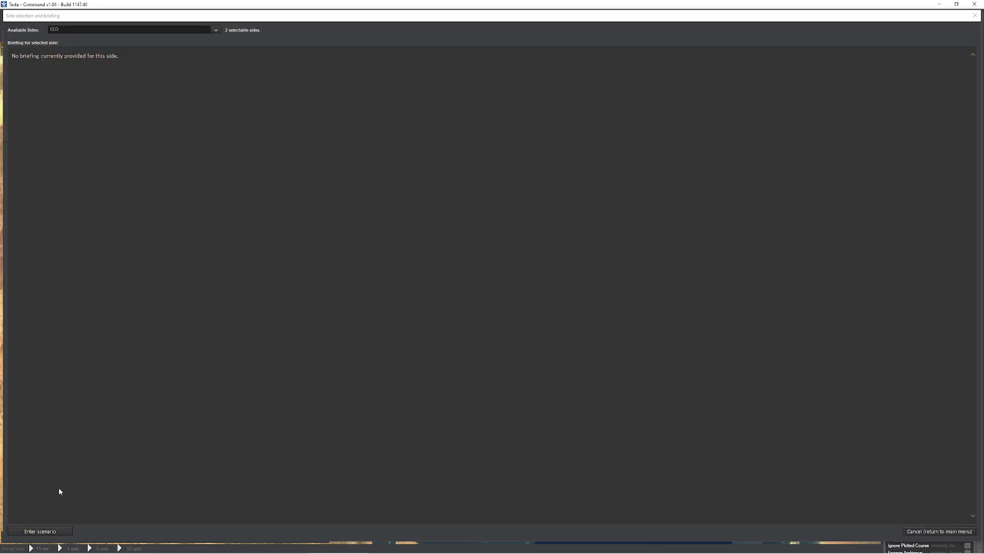
Step: Enter the scenario, delete the F-15A Eagle, and place an E-2C Hawkeye Basic there
left_click(39, 530)
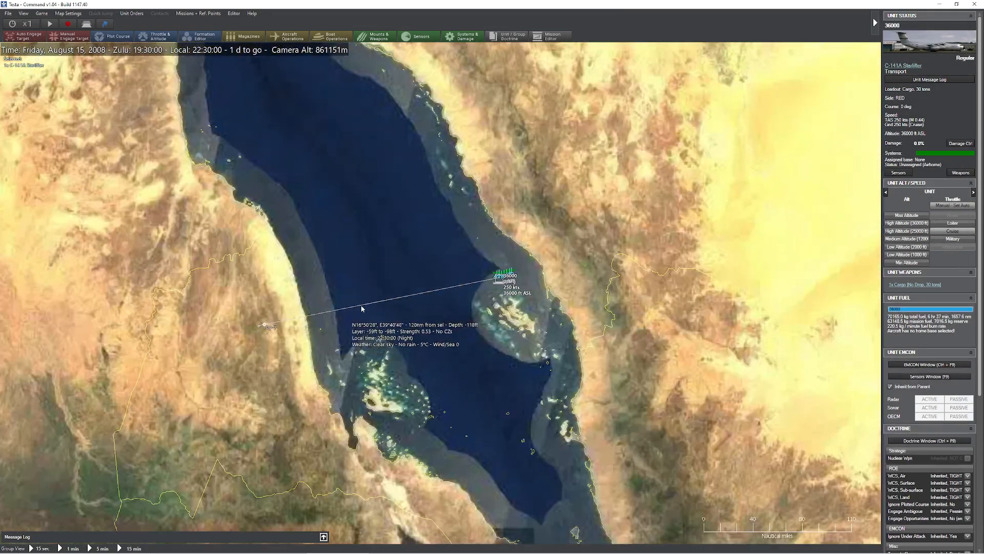
left_click(234, 13)
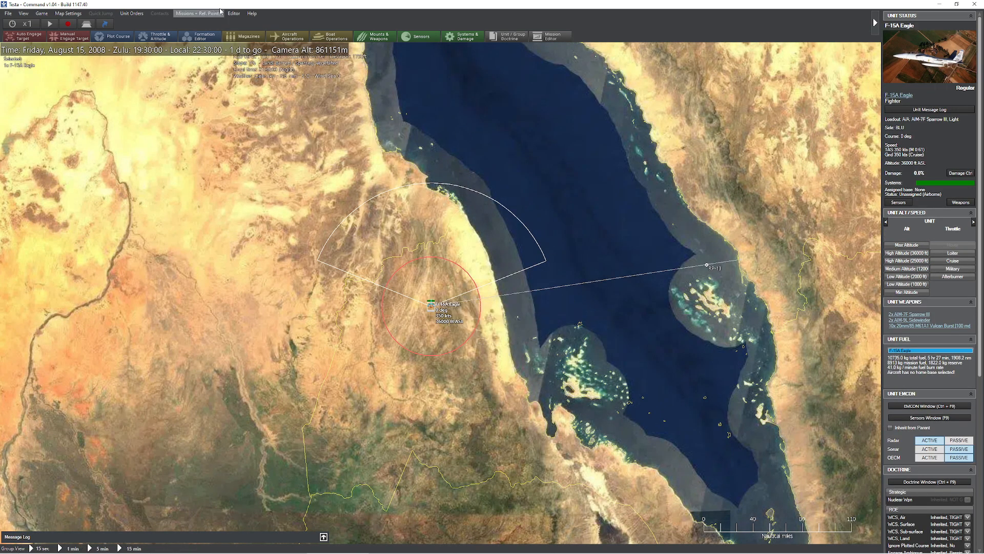
left_click(233, 13)
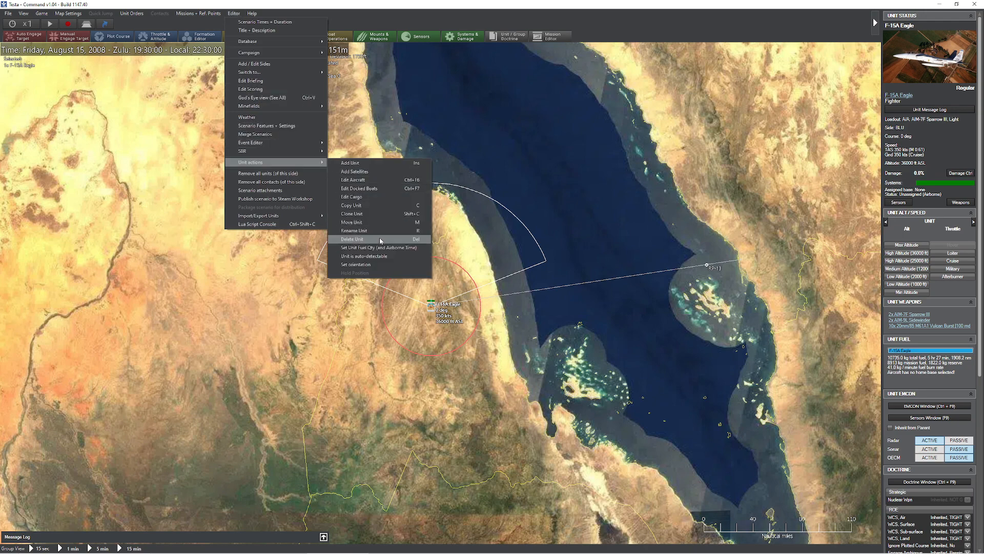
left_click(350, 162)
type("Hawkeye")
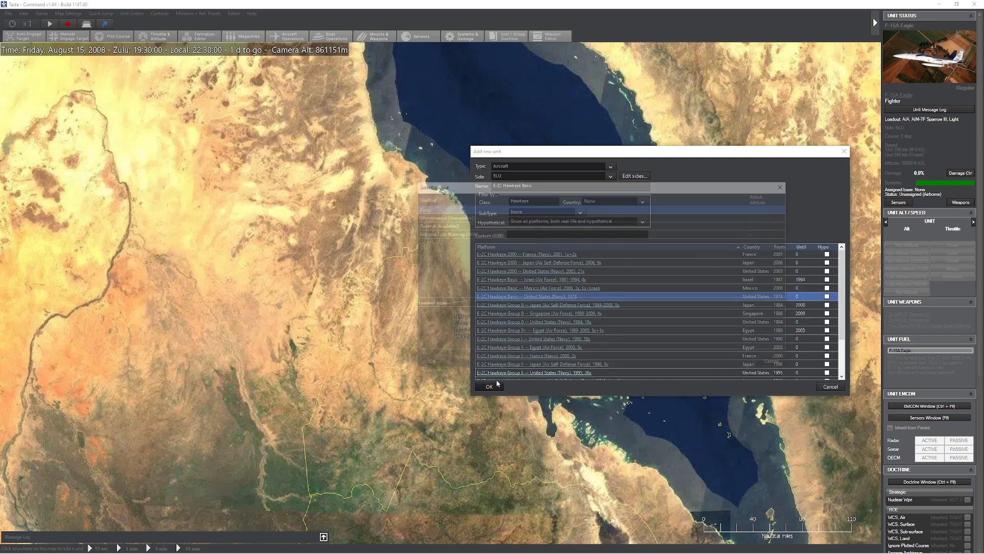
left_click(489, 386)
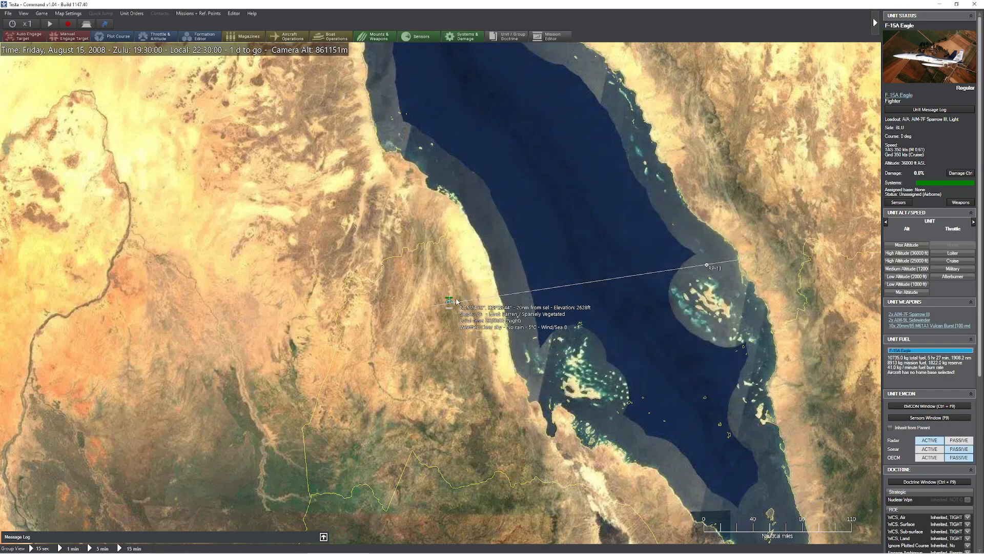
left_click(448, 296)
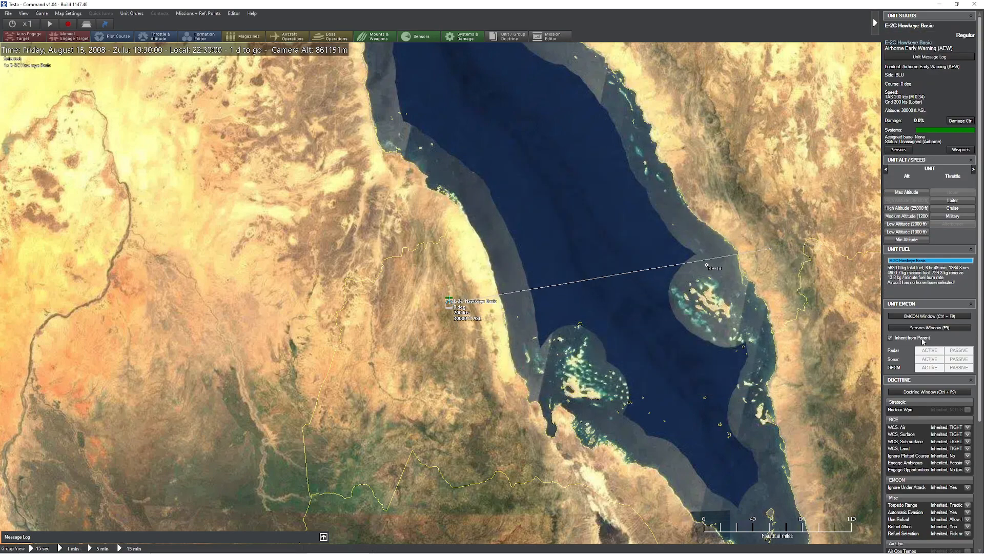
Step: Zoom the map out and back in, then raise time compression to x15
scroll("down", 3)
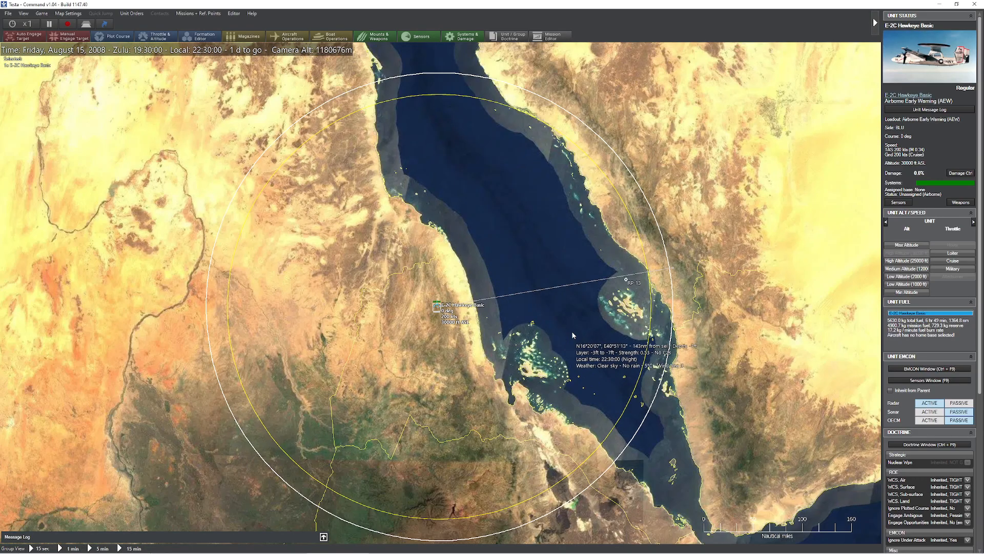
scroll("up", 3)
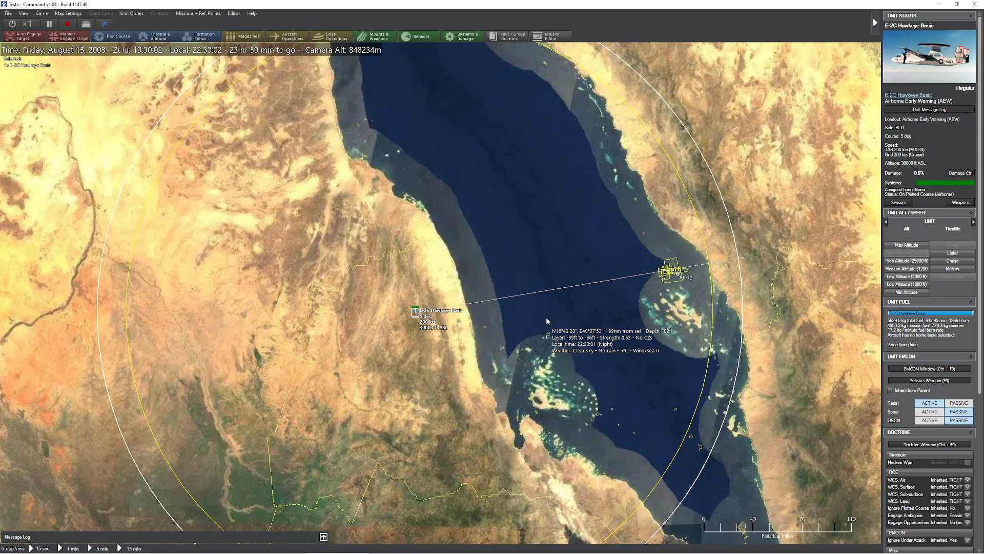
left_click(28, 24)
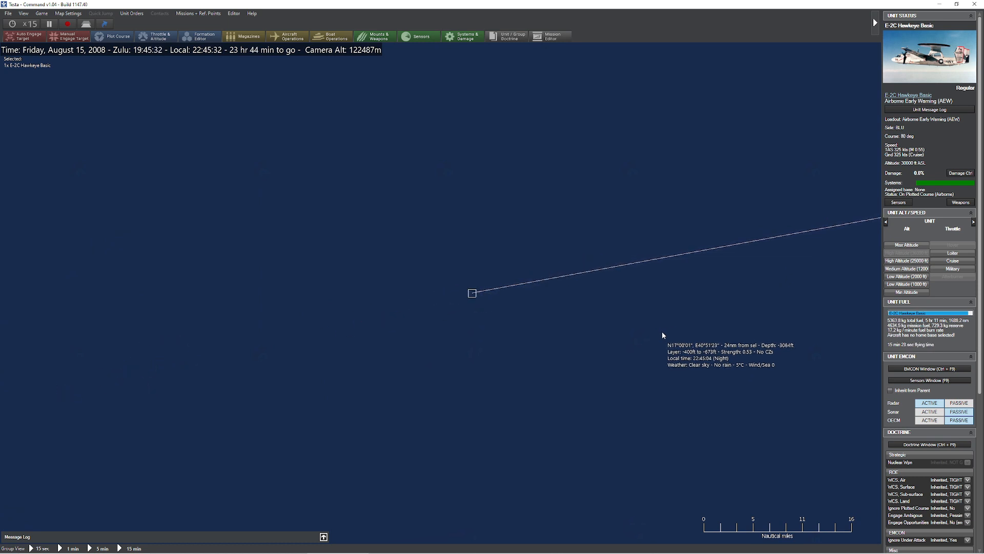
Step: Select the C-141A Starlifter contact to show its AN/APS-125 detection history, zooming the map
left_click(498, 296)
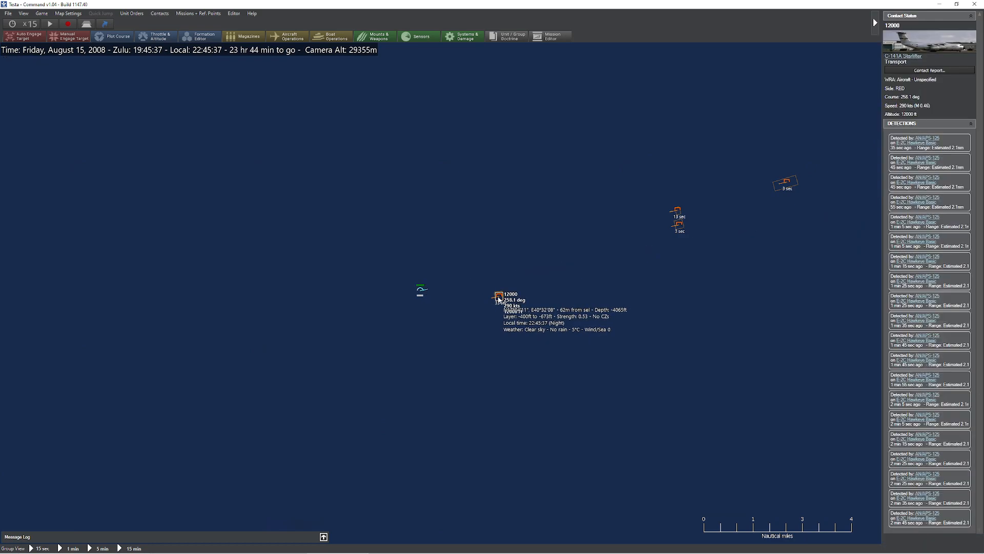
scroll("down", 3)
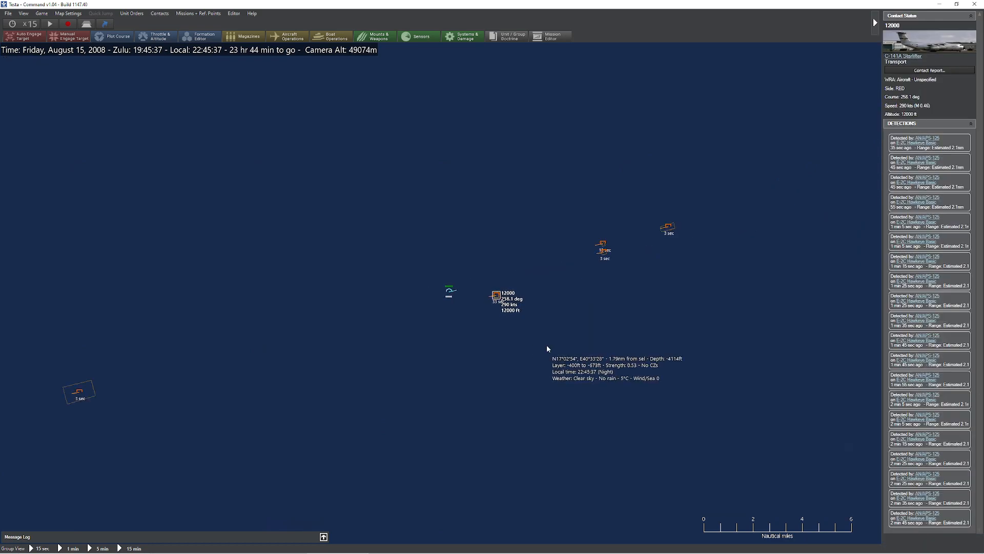
scroll("down", 3)
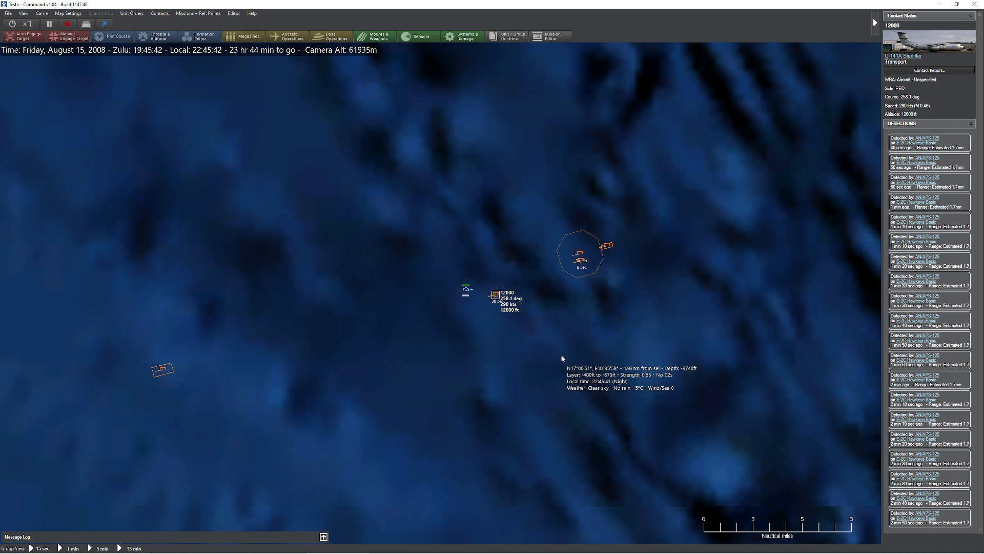
scroll("down", 3)
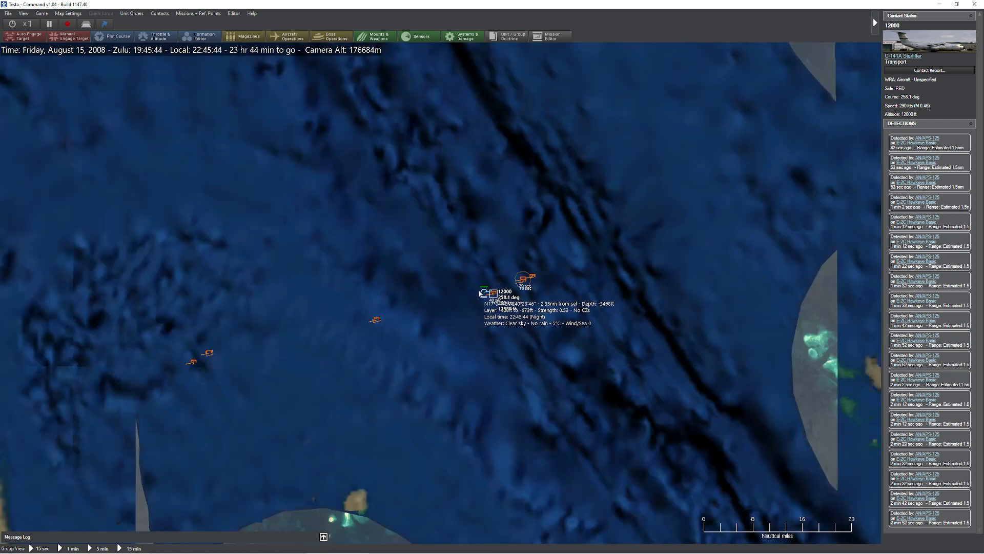